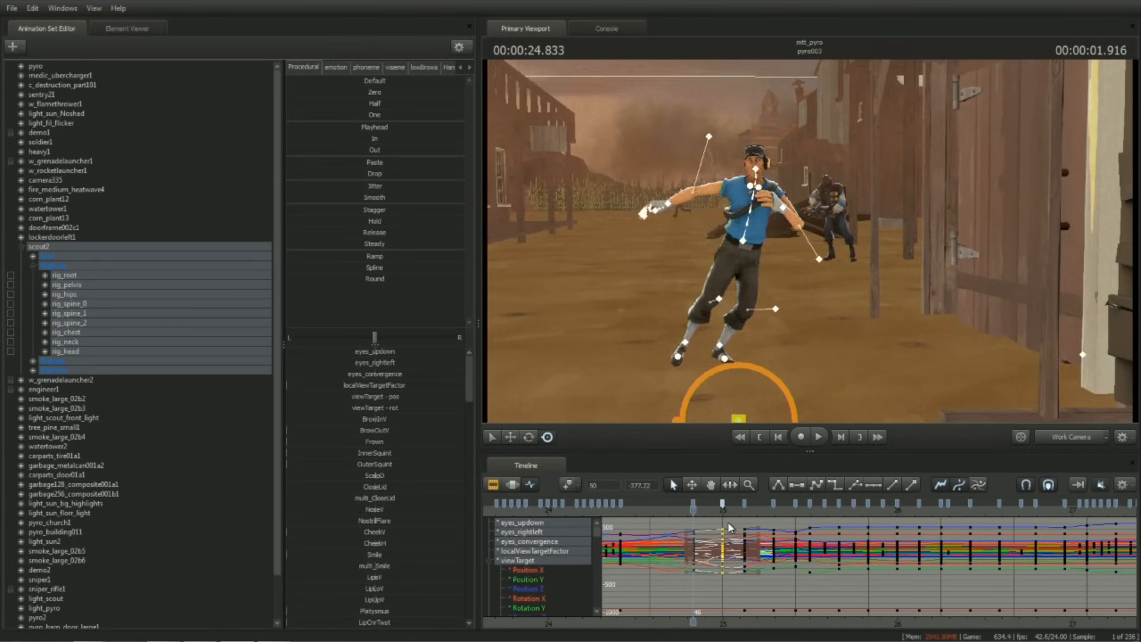
# Create a new empty session named 'session' from the startup dialog
pyautogui.click(818, 437)
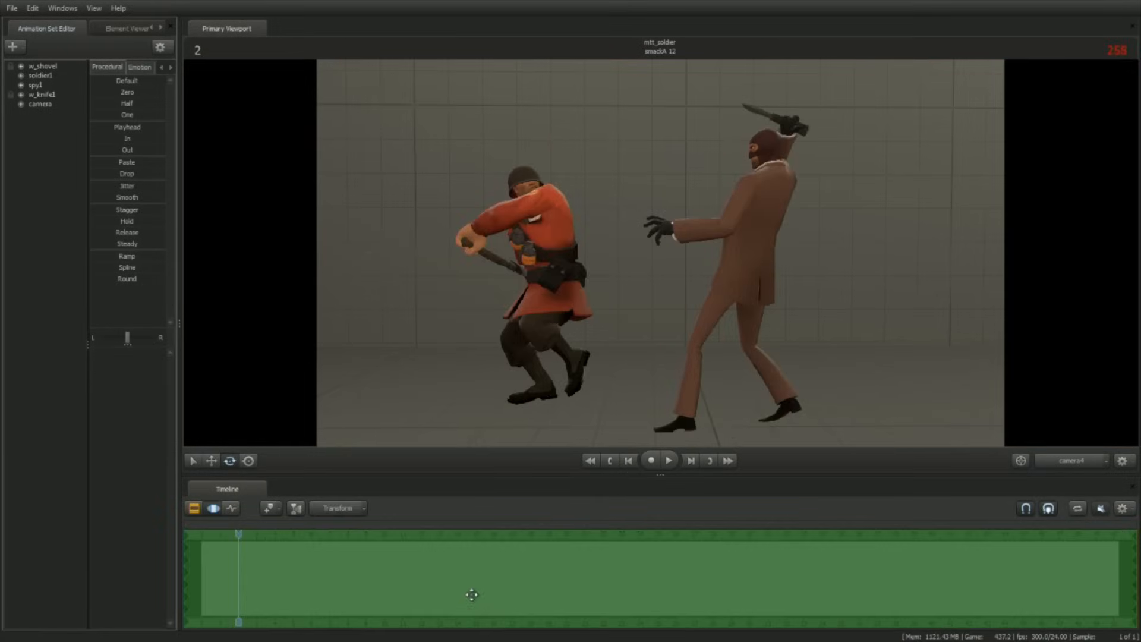
pyautogui.click(566, 535)
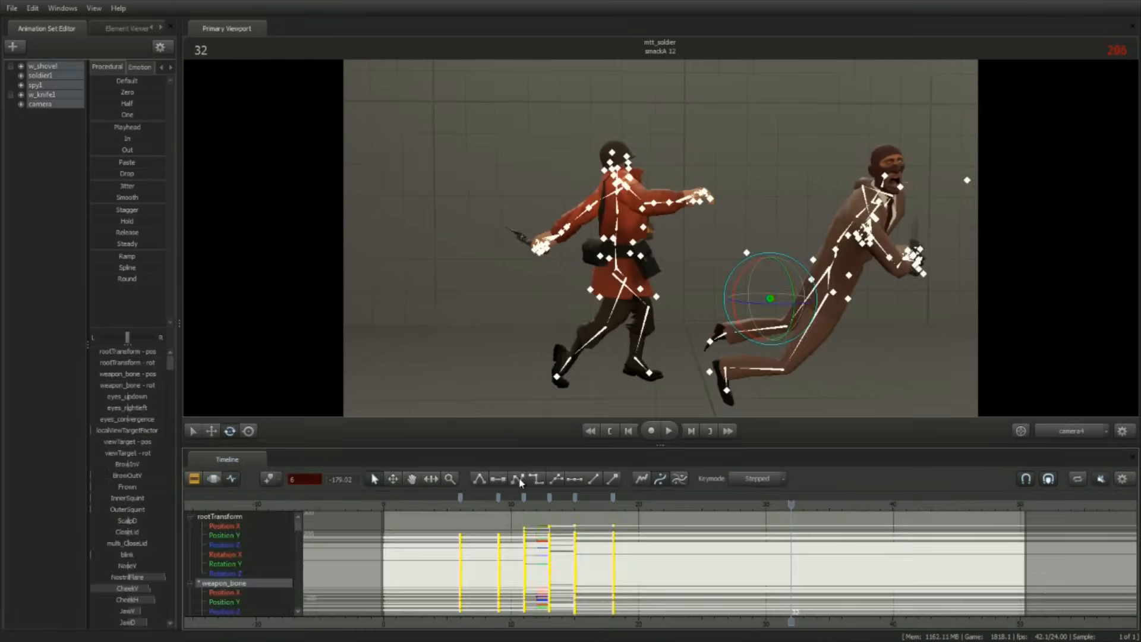
pyautogui.click(651, 431)
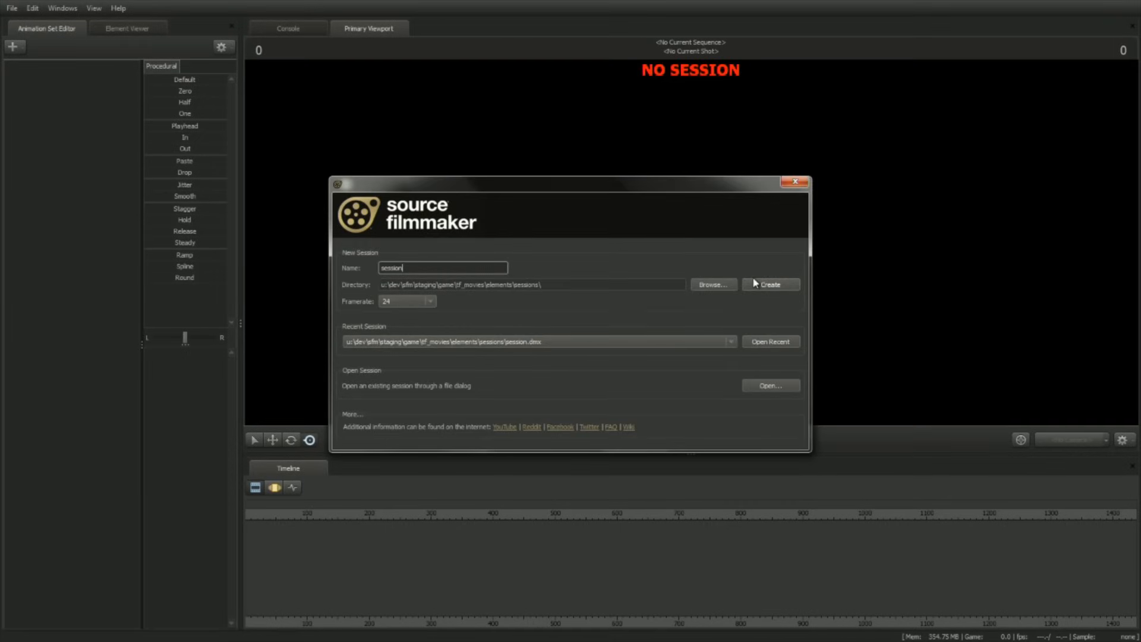
pyautogui.moveTo(761, 284)
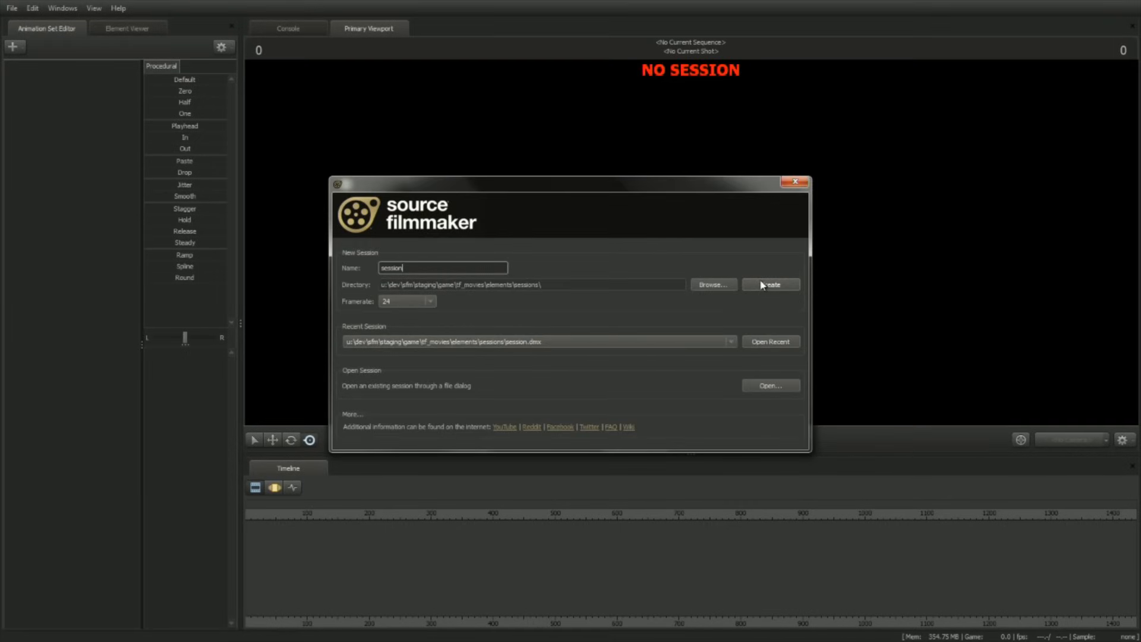
pyautogui.click(770, 284)
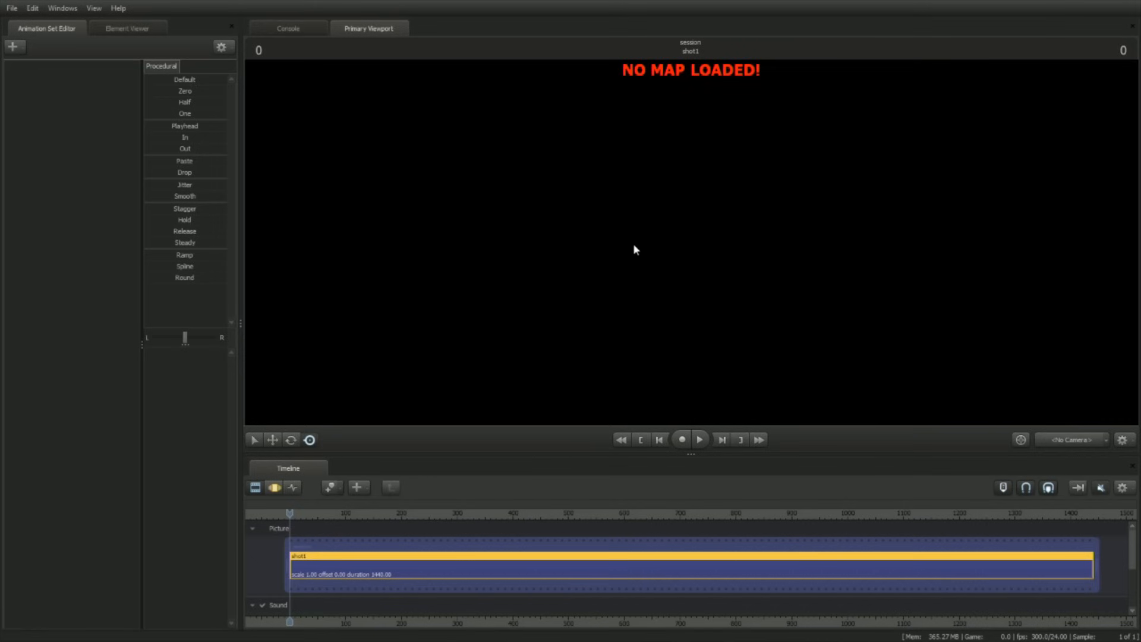
# Load the stage.bsp map into shot1 so the viewport shows the empty studio room
pyautogui.rightClick(635, 249)
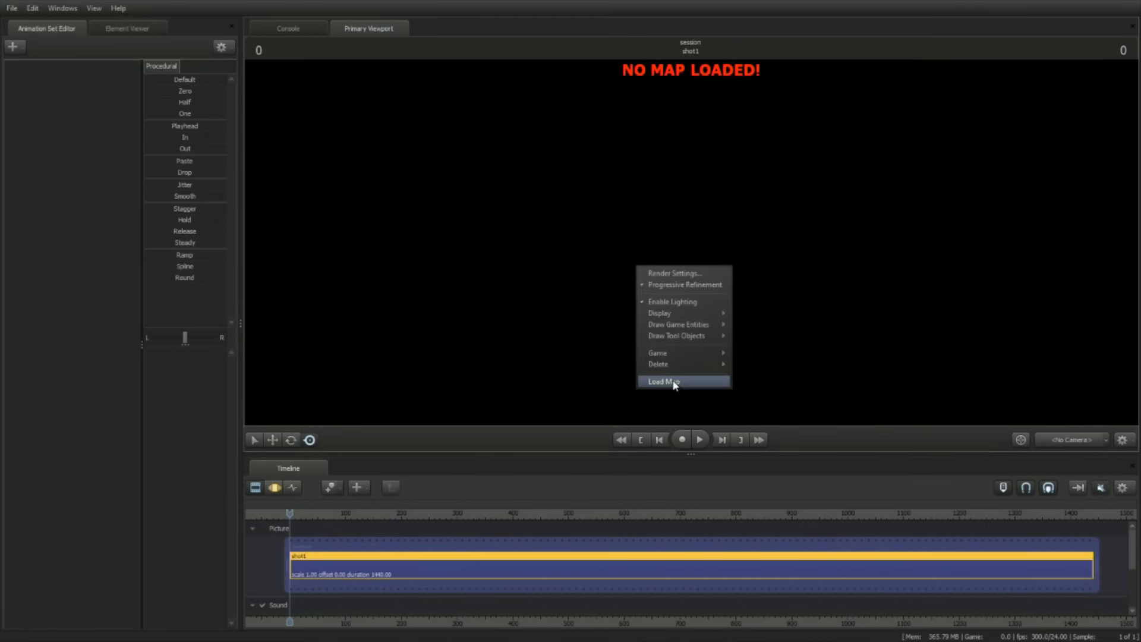
pyautogui.click(662, 382)
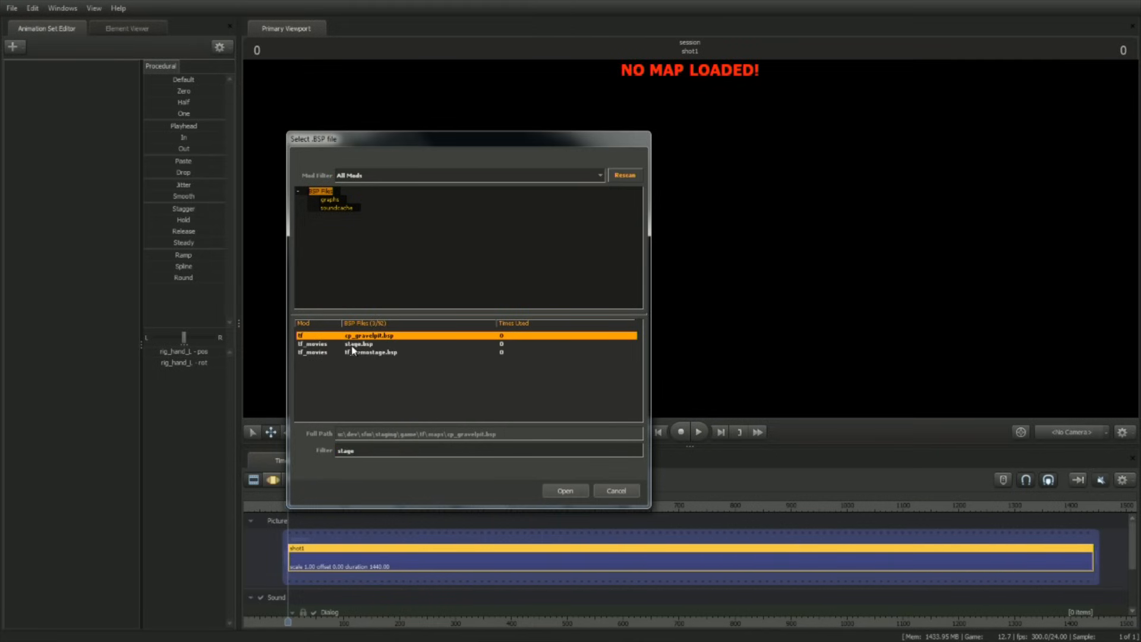
pyautogui.click(368, 344)
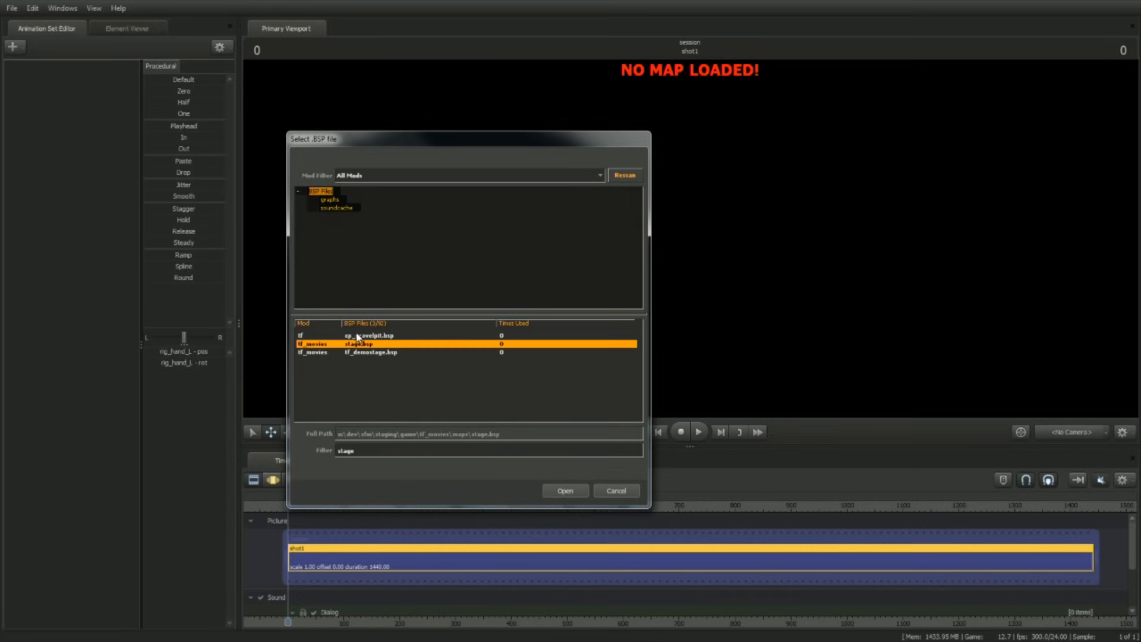
pyautogui.moveTo(323, 178)
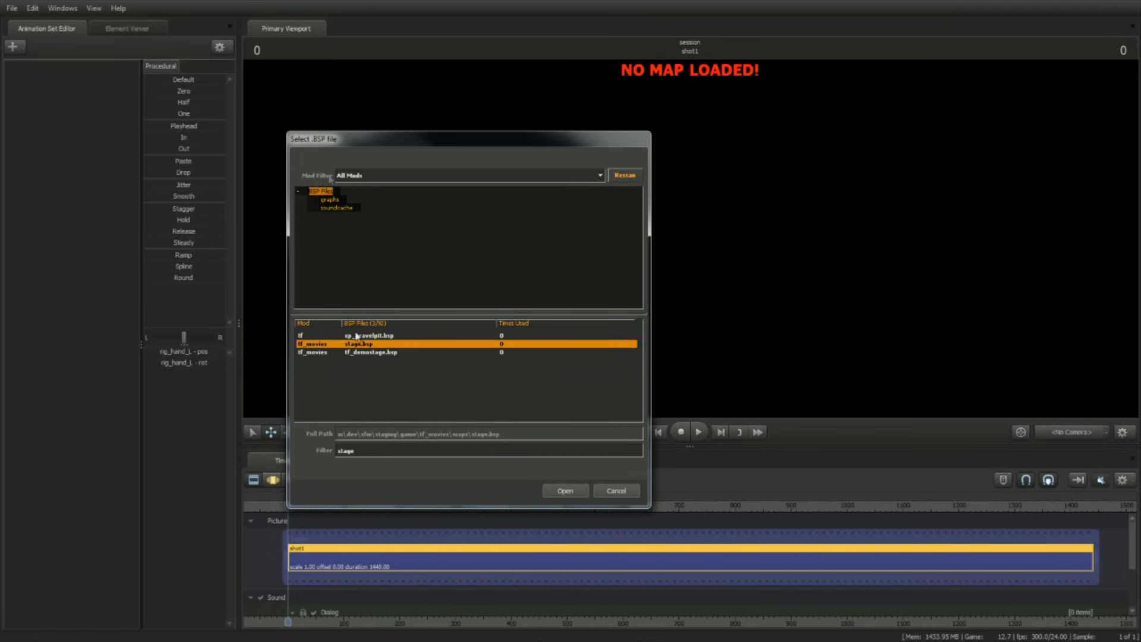
pyautogui.click(565, 489)
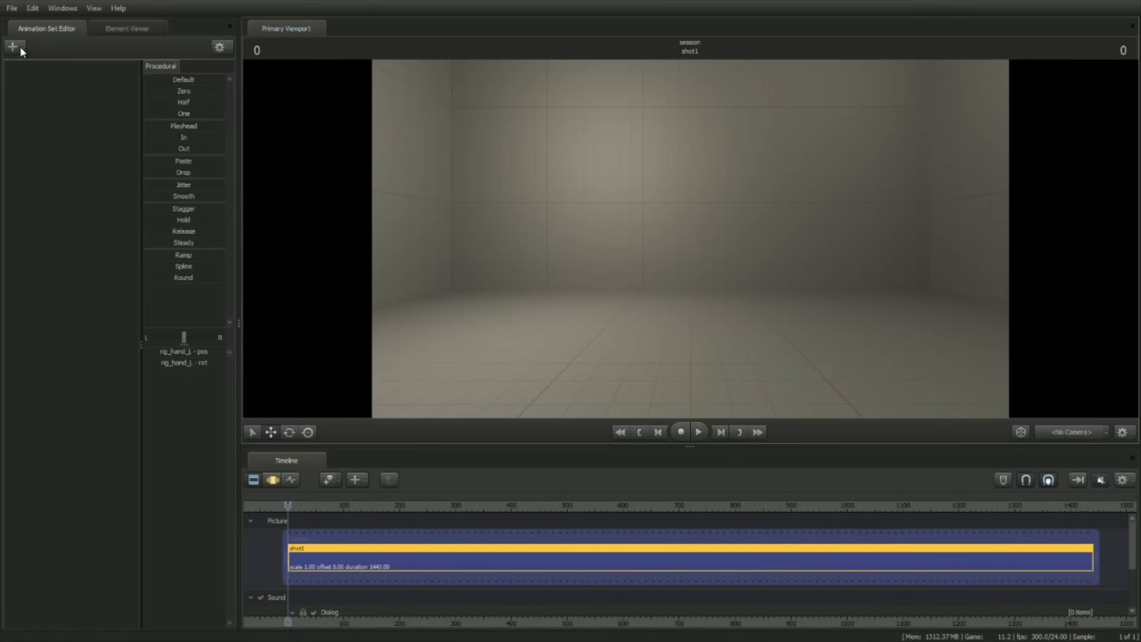
# Add the basic Spy model as animation set spy1, standing on the orange disc
pyautogui.click(12, 47)
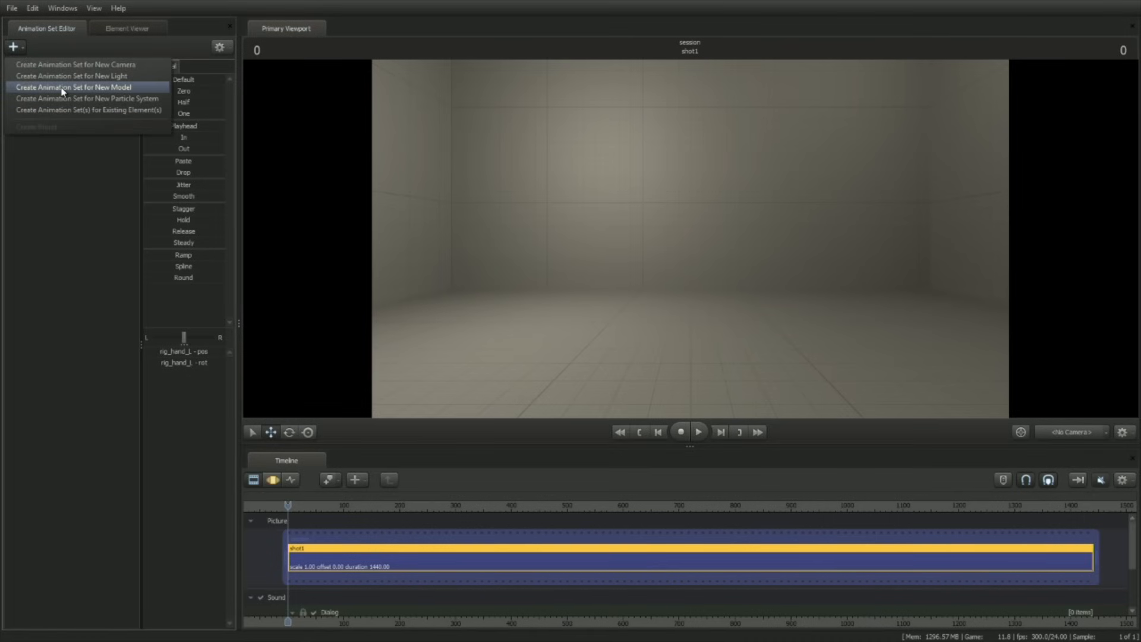
pyautogui.click(72, 87)
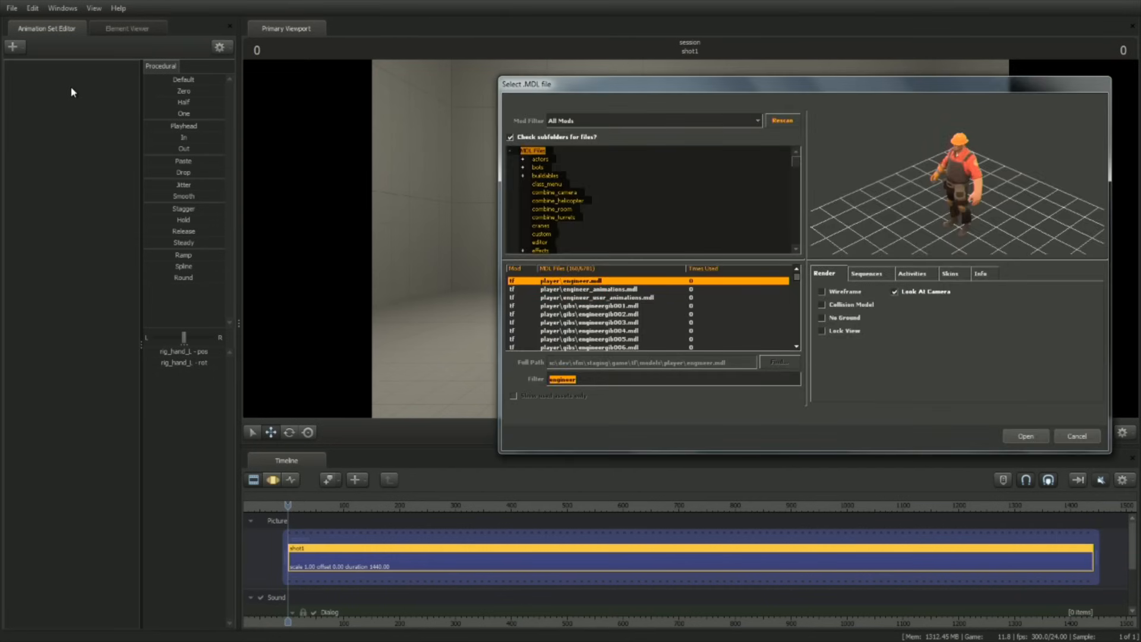
pyautogui.write('hl')
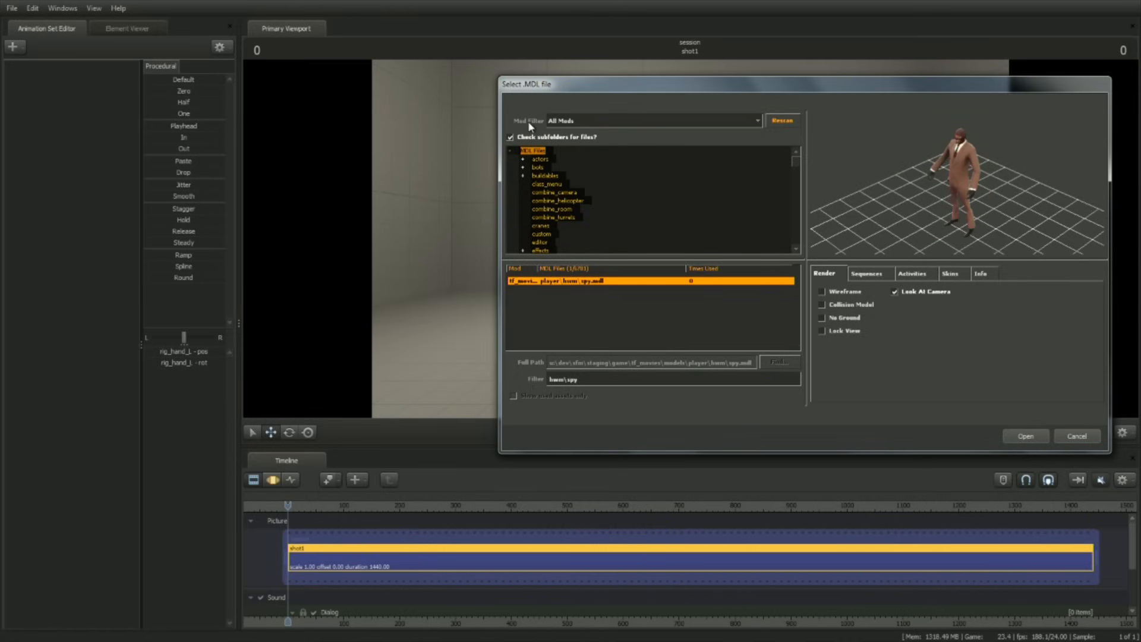
pyautogui.moveTo(566, 127)
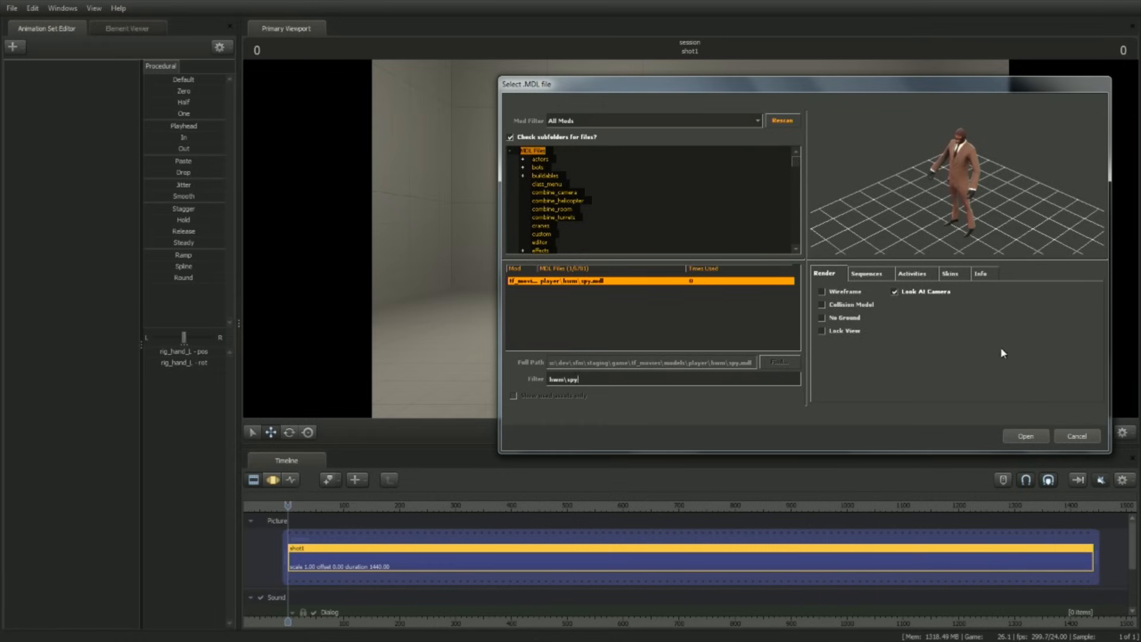
pyautogui.click(1023, 435)
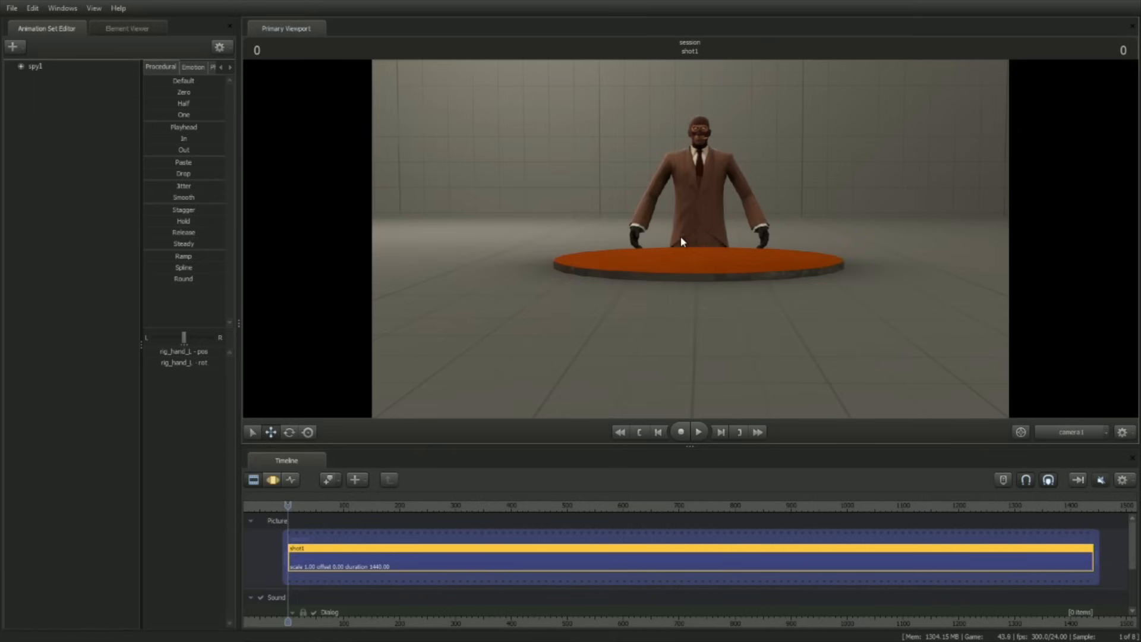
# Expand spy1's control tree and switch the timeline to the Motion Editor
pyautogui.click(21, 65)
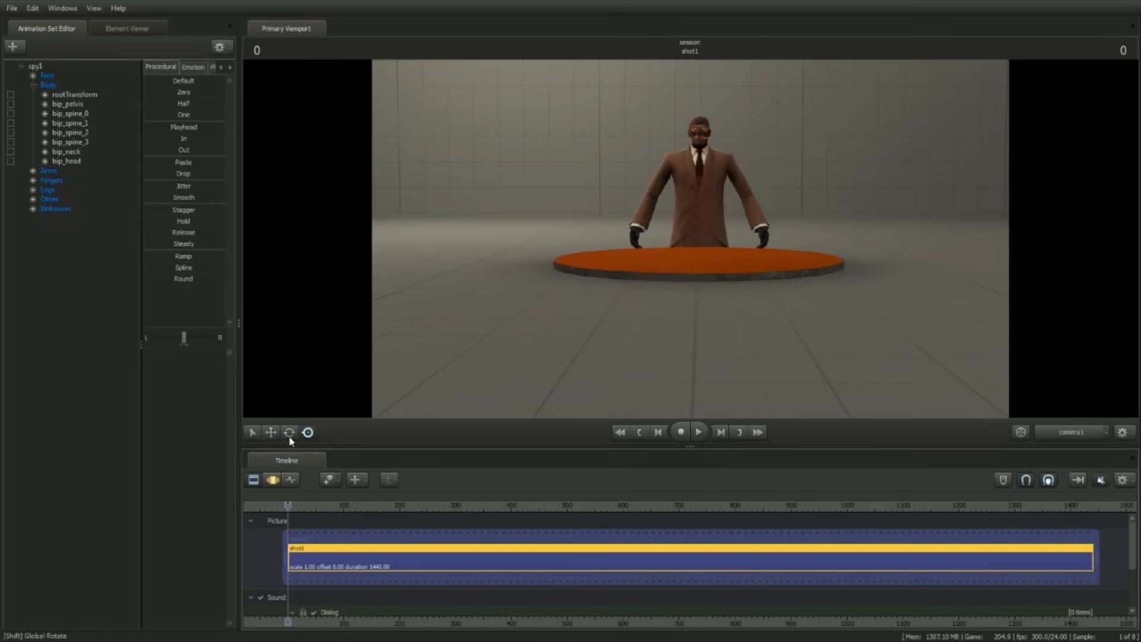
pyautogui.click(271, 479)
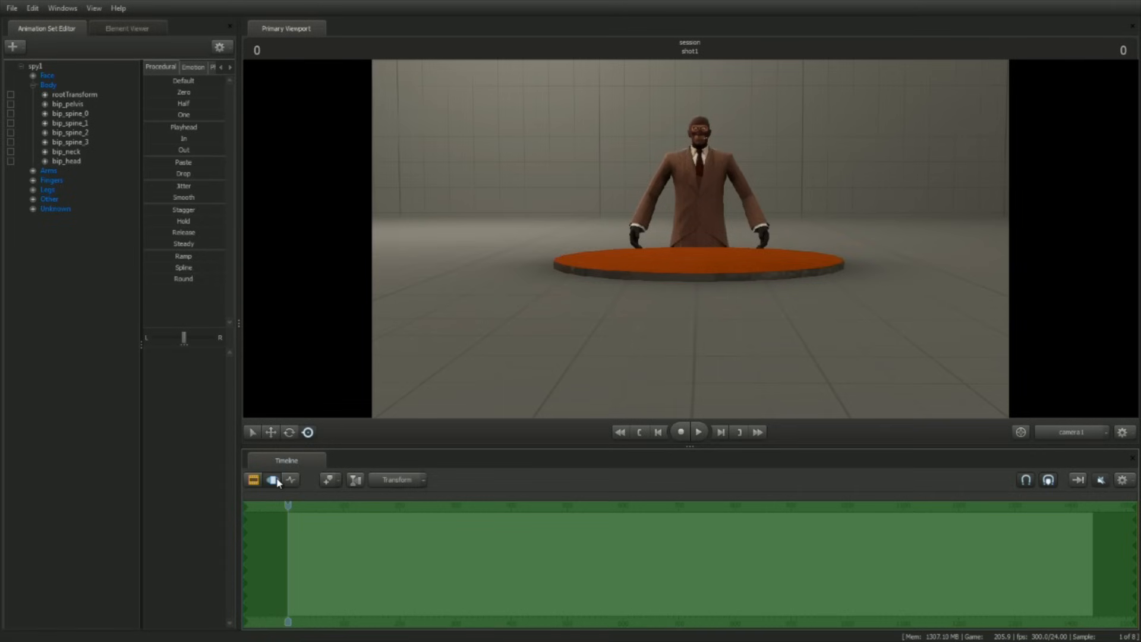
pyautogui.moveTo(386, 526)
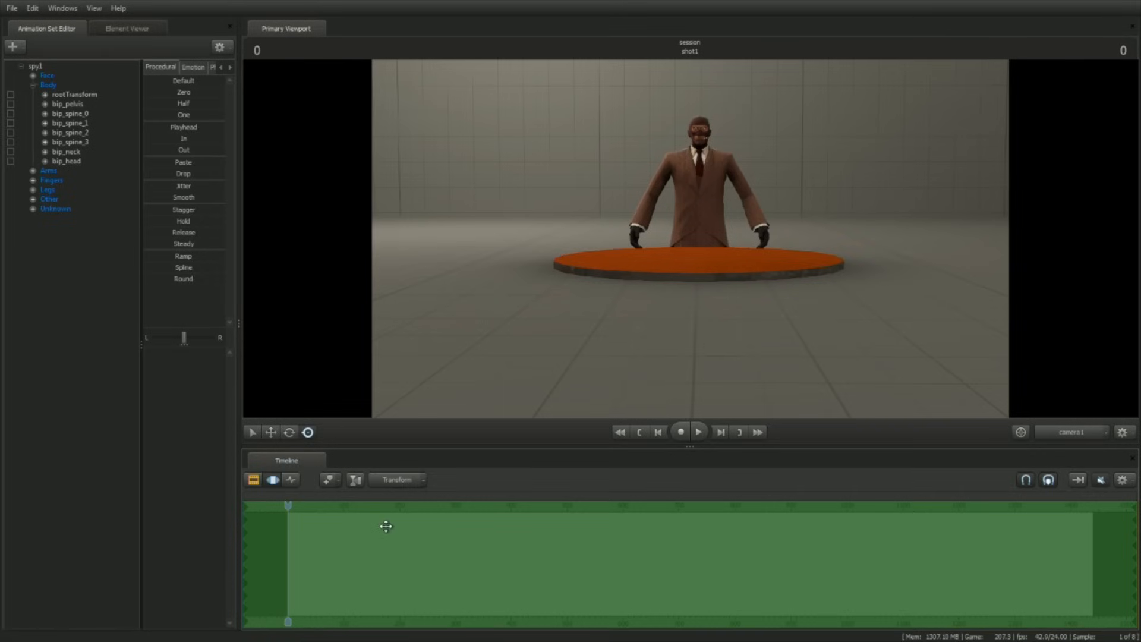
pyautogui.moveTo(825, 528)
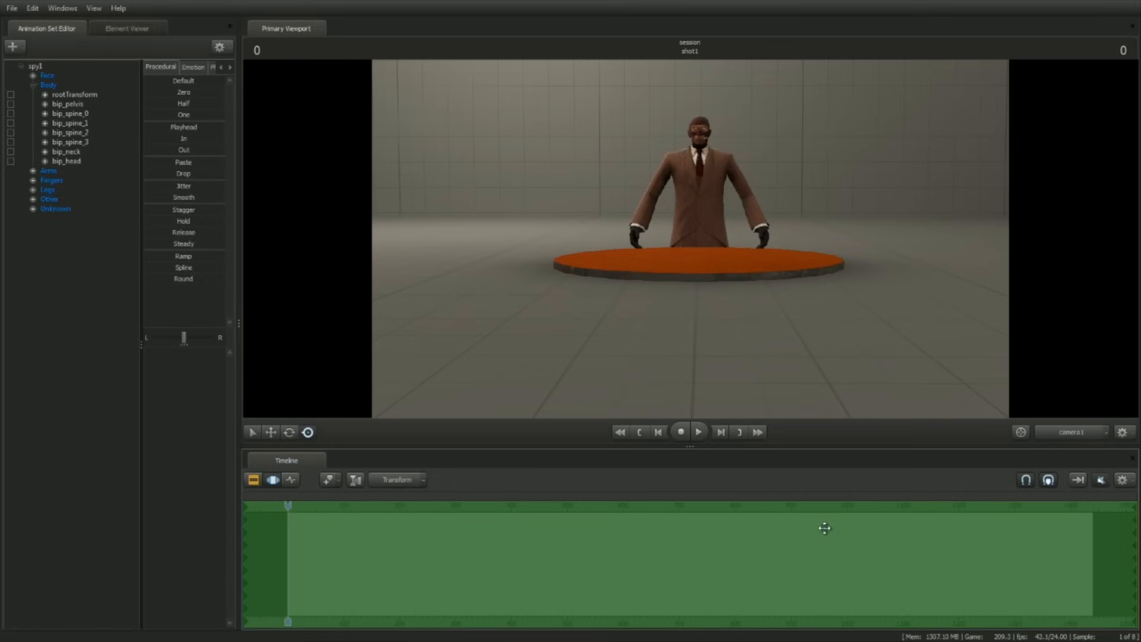
pyautogui.moveTo(738, 577)
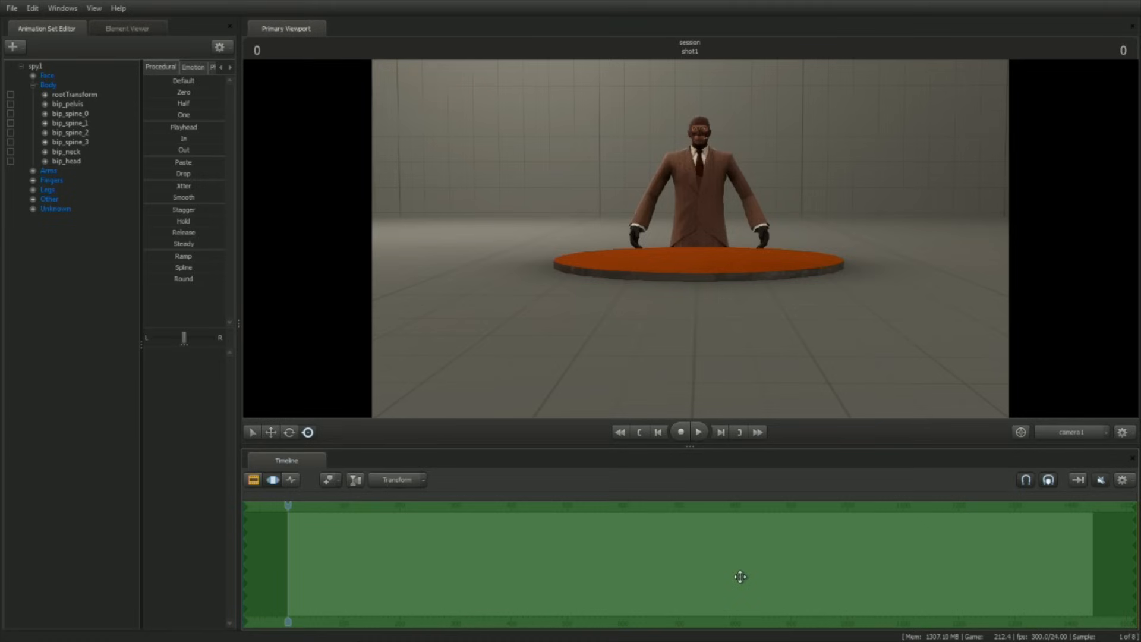
# Reveal the Spy's skeleton with Ctrl and select the rootTransform control at his feet
pyautogui.press('ctrl')
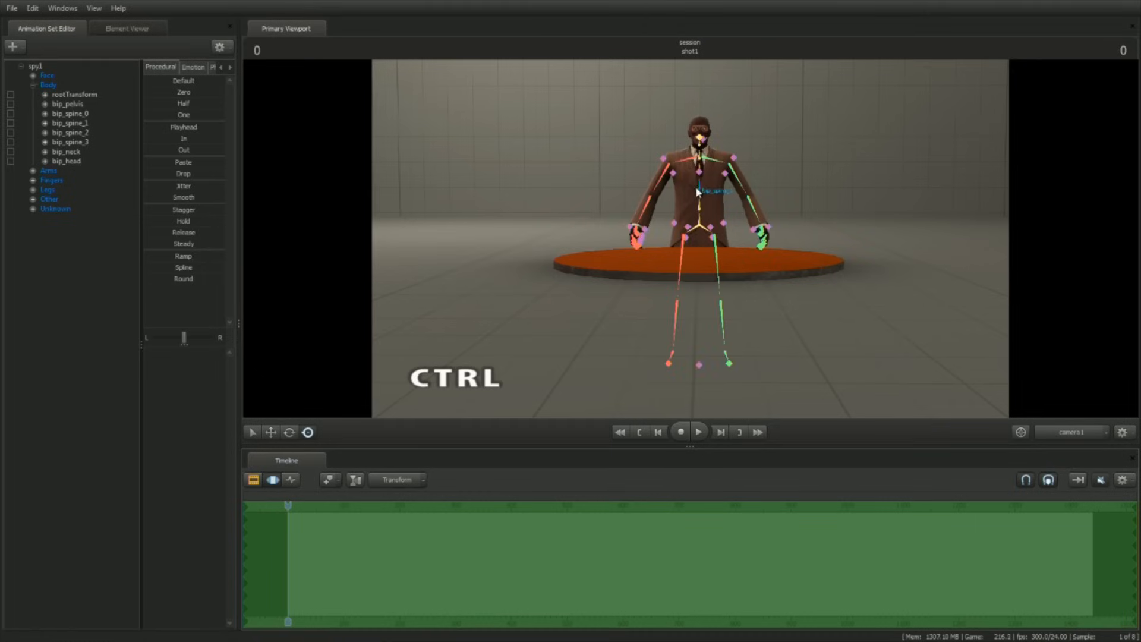
pyautogui.moveTo(758, 215)
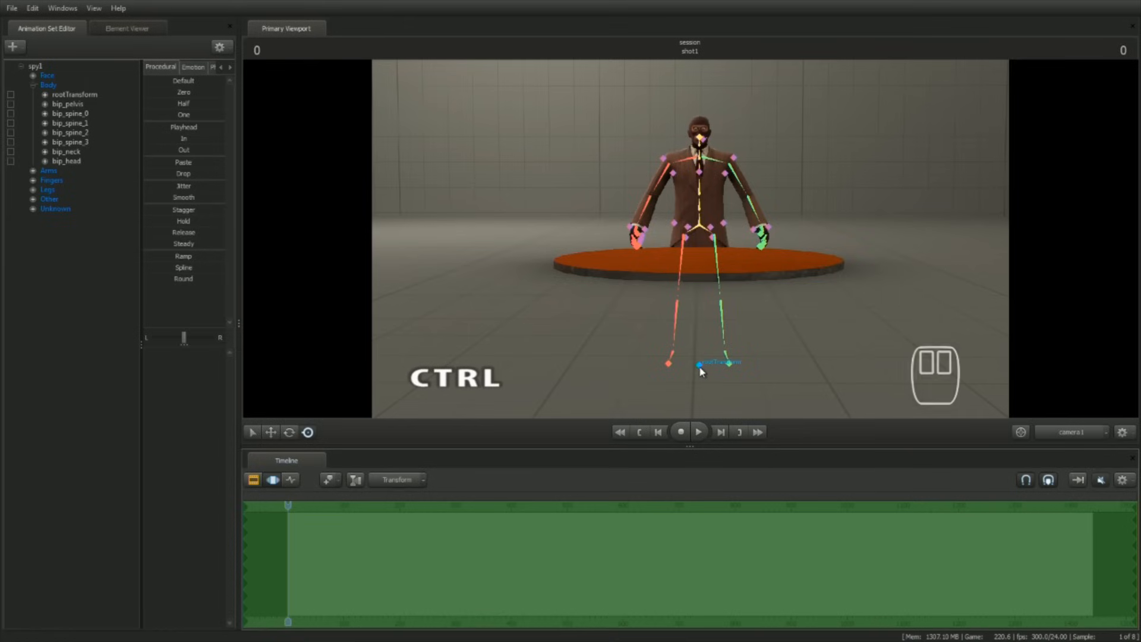
pyautogui.click(700, 363)
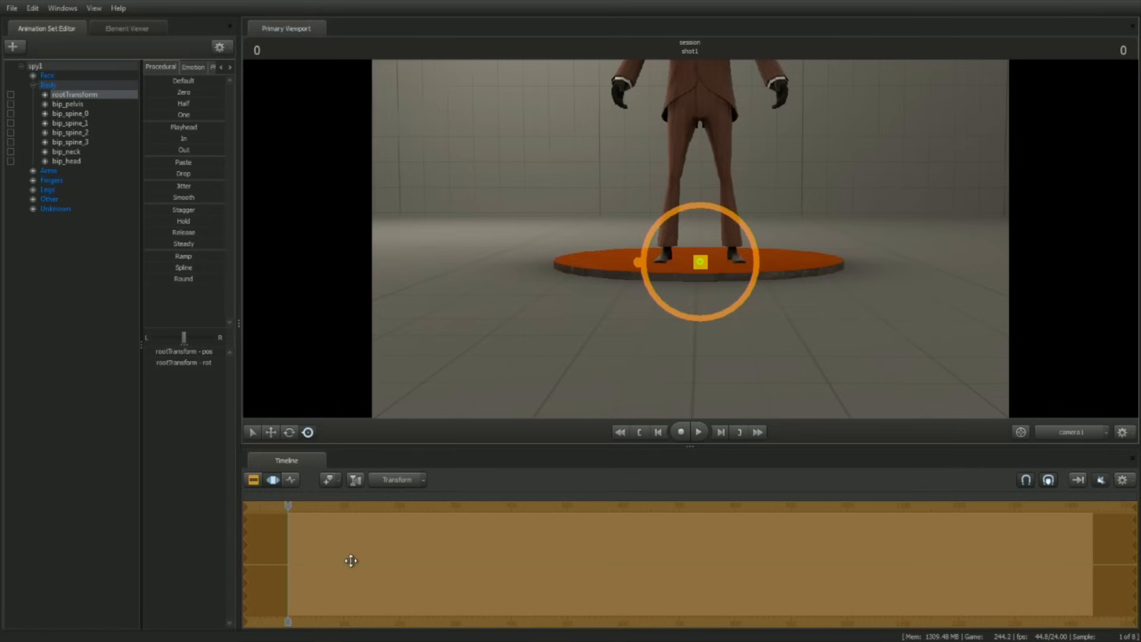
pyautogui.moveTo(354, 564)
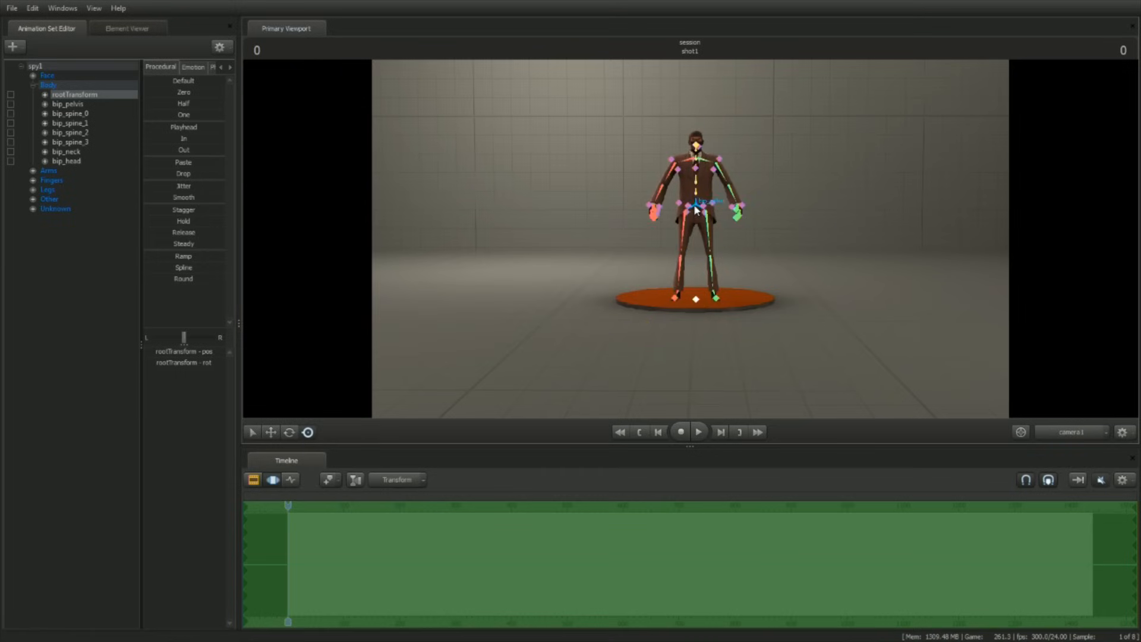
# Select bip_pelvis with the Rotate manipulator and tilt the hips to start curving the posture
pyautogui.click(68, 104)
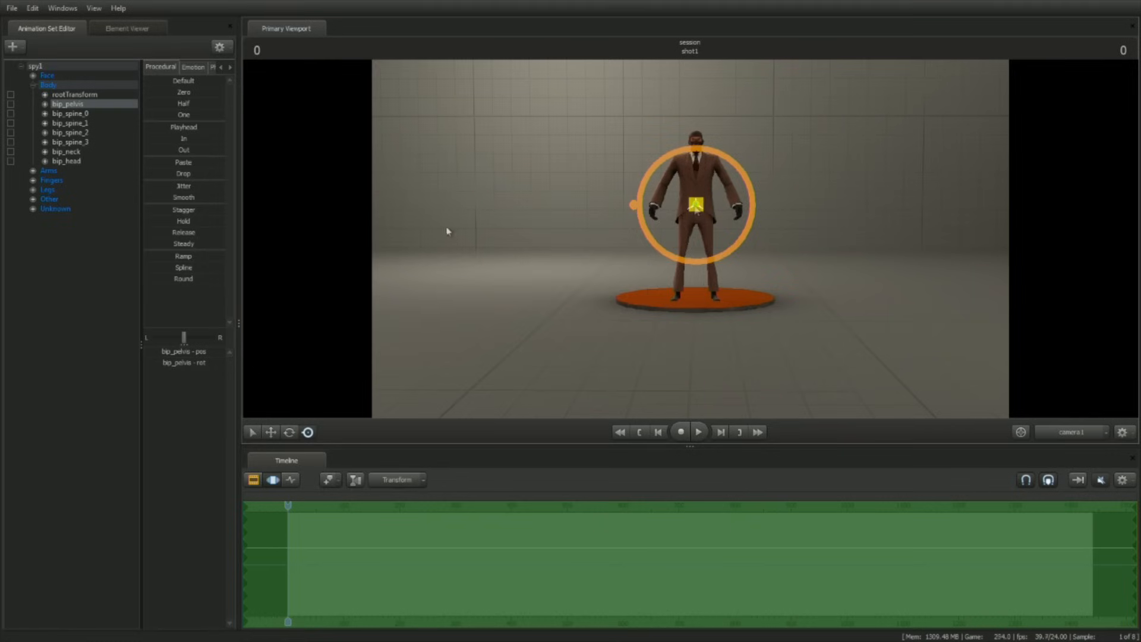
pyautogui.click(289, 431)
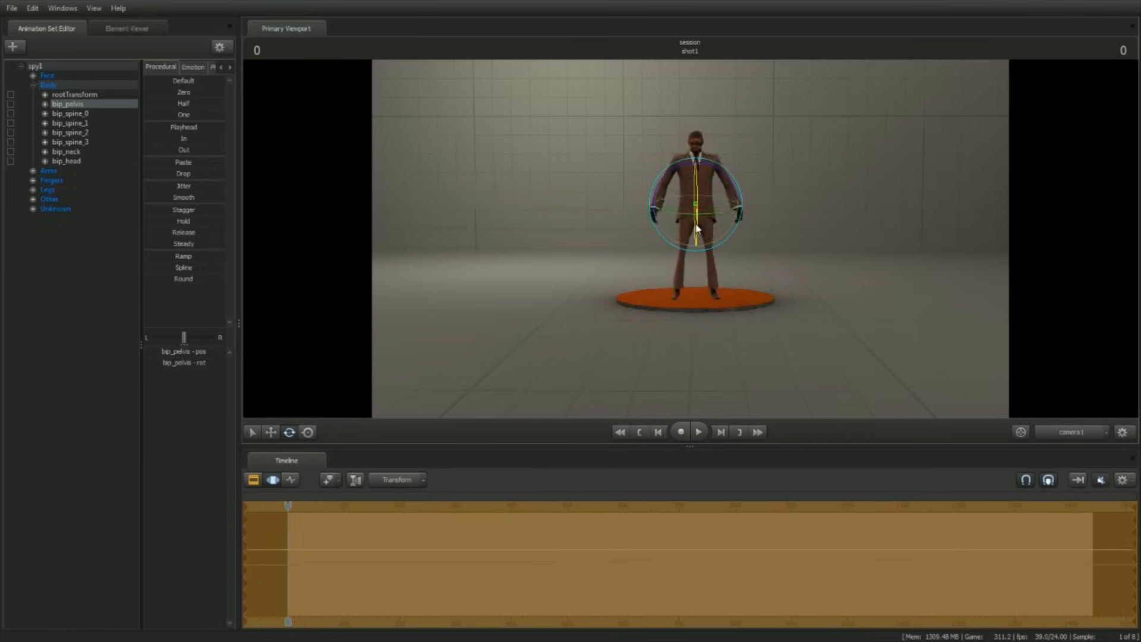
pyautogui.moveTo(696, 212); pyautogui.dragTo(705, 222)
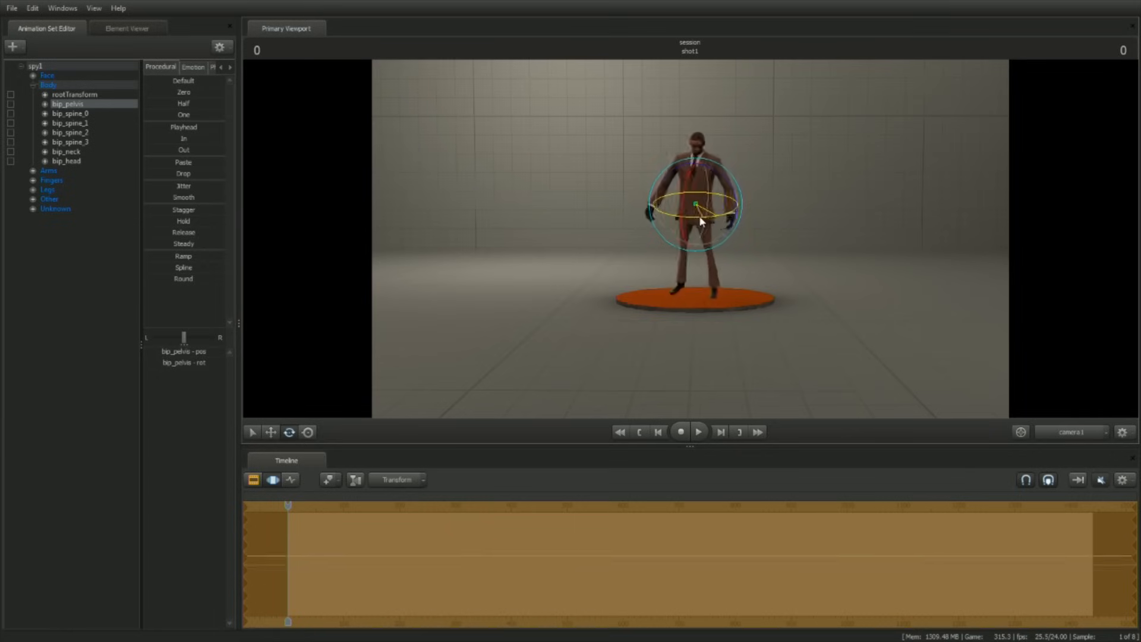
# Switch the pelvis to the Move tool and shift it so the body leans into a bent-legged stance
pyautogui.click(270, 431)
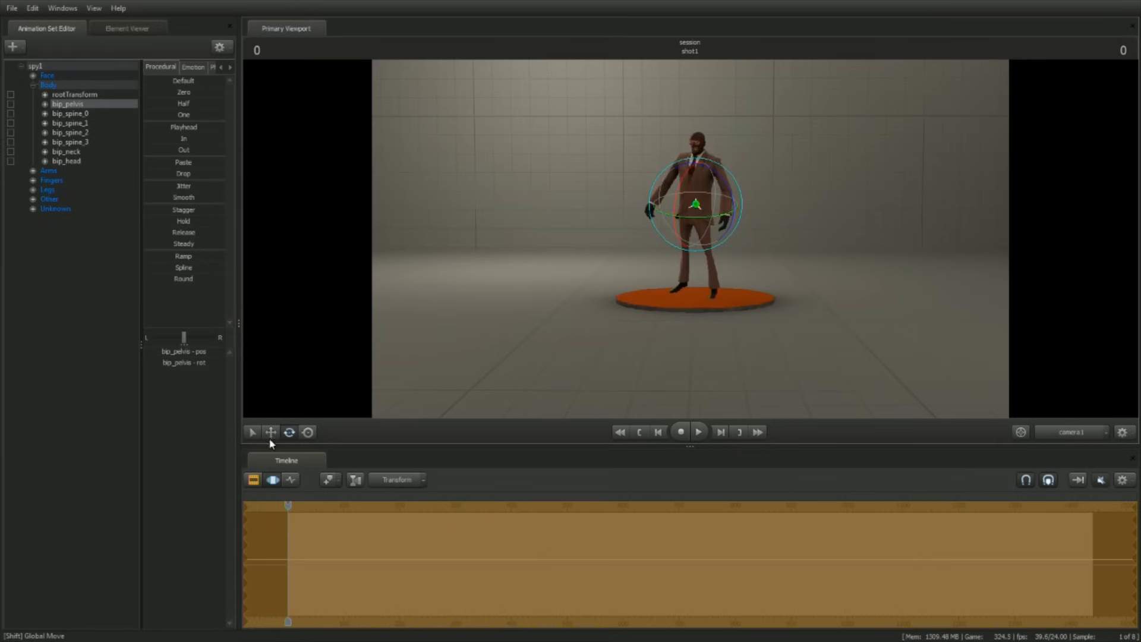
pyautogui.click(271, 432)
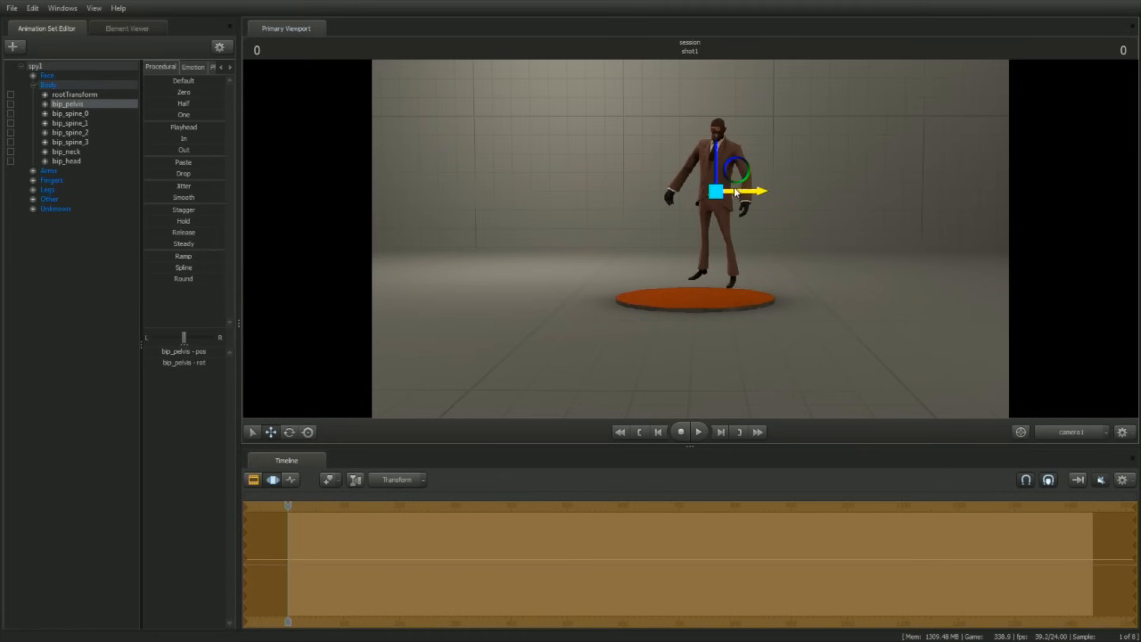
# Select bip_lowerArm_L and bend the left forearm, leaving the Spy standing upright
pyautogui.click(79, 198)
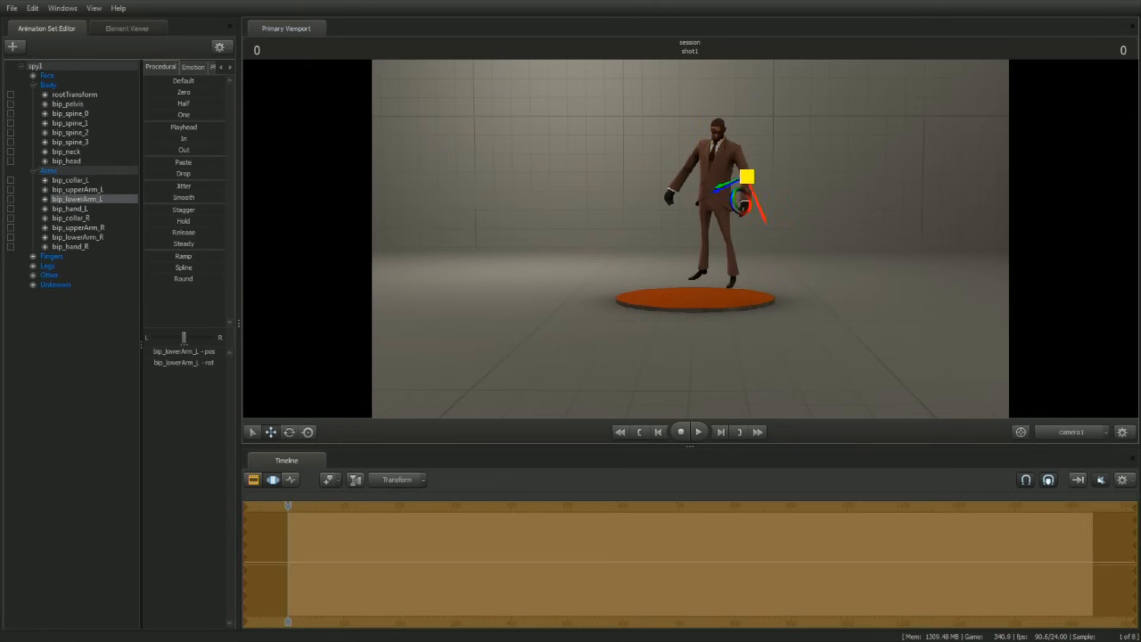
pyautogui.moveTo(747, 175); pyautogui.dragTo(775, 182)
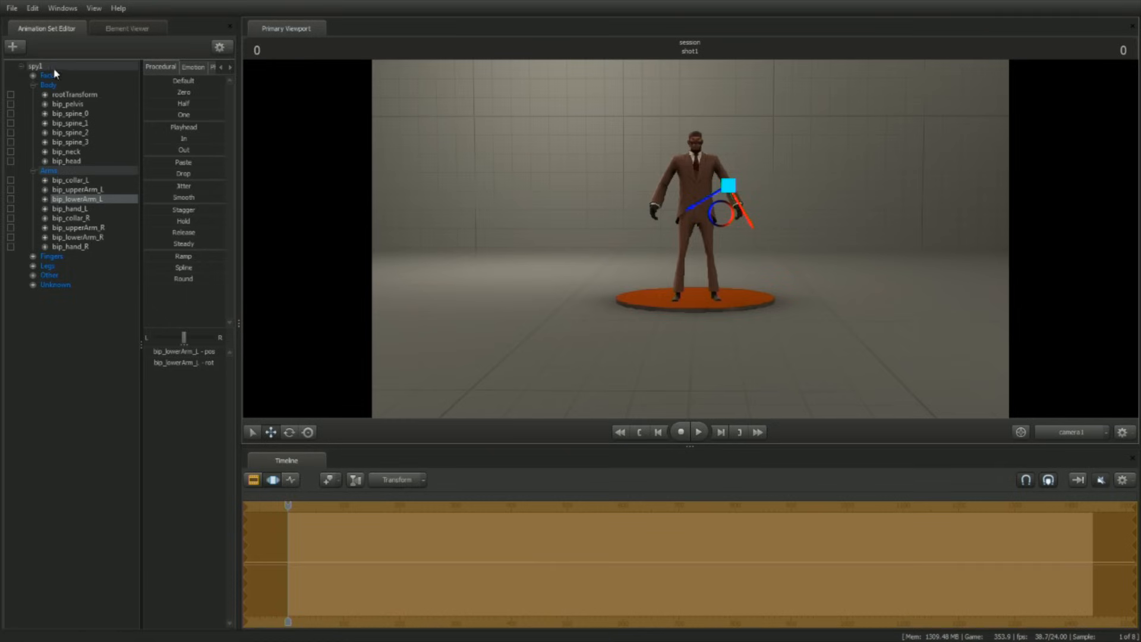
# Apply rig_biped_simple to spy1, regrouping its controls into rig body, arm and leg groups
pyautogui.rightClick(34, 65)
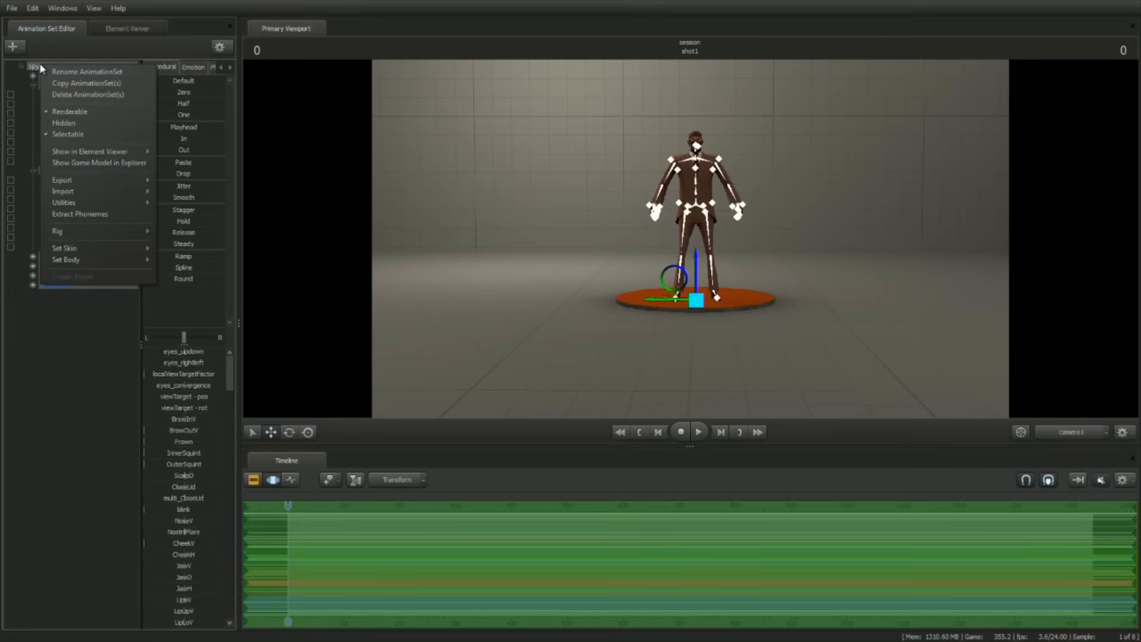
pyautogui.moveTo(92, 233)
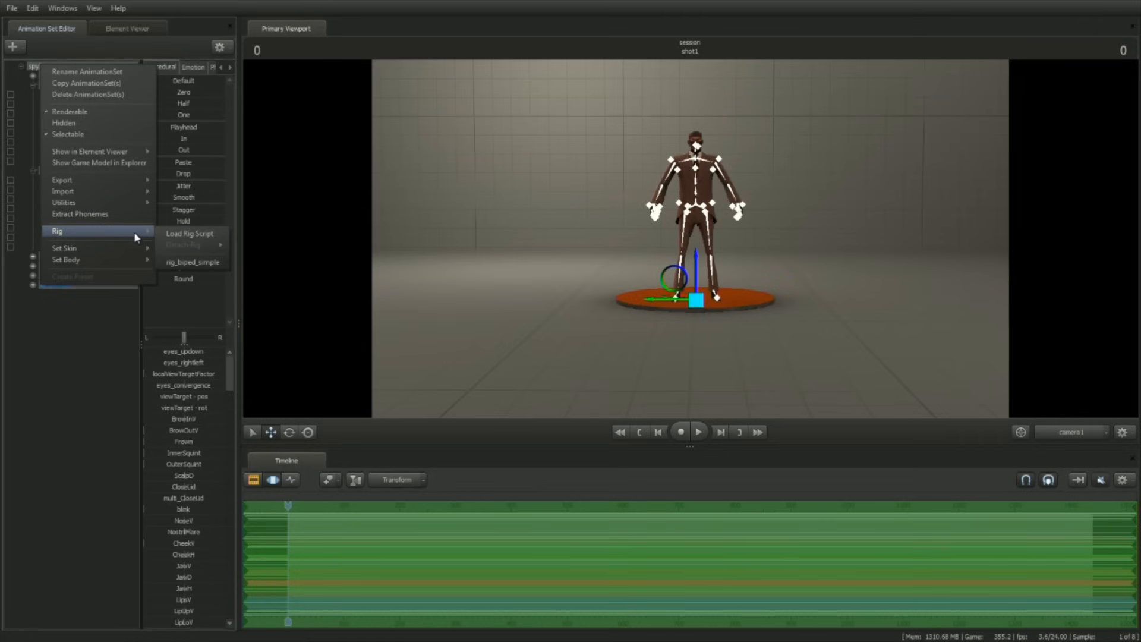
pyautogui.moveTo(192, 261)
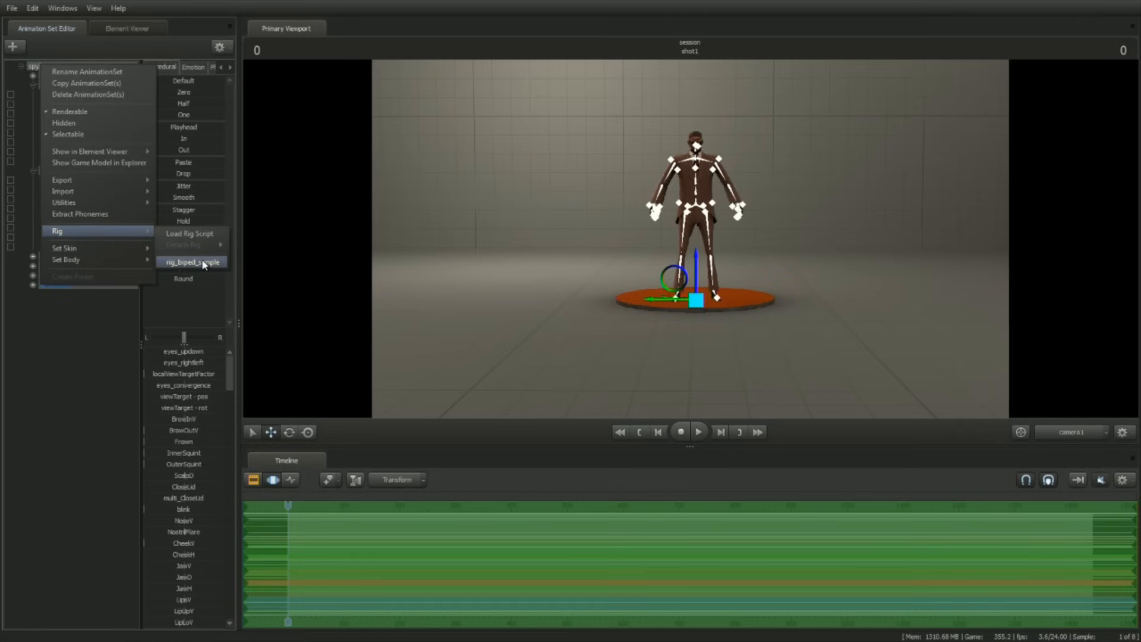
pyautogui.click(192, 262)
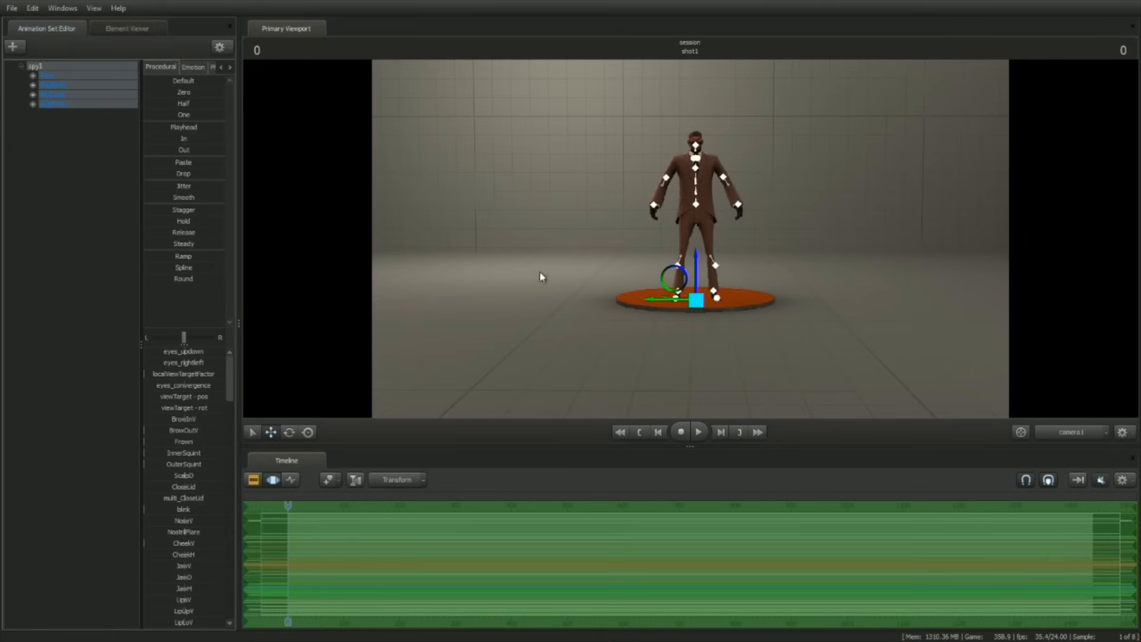
pyautogui.click(65, 113)
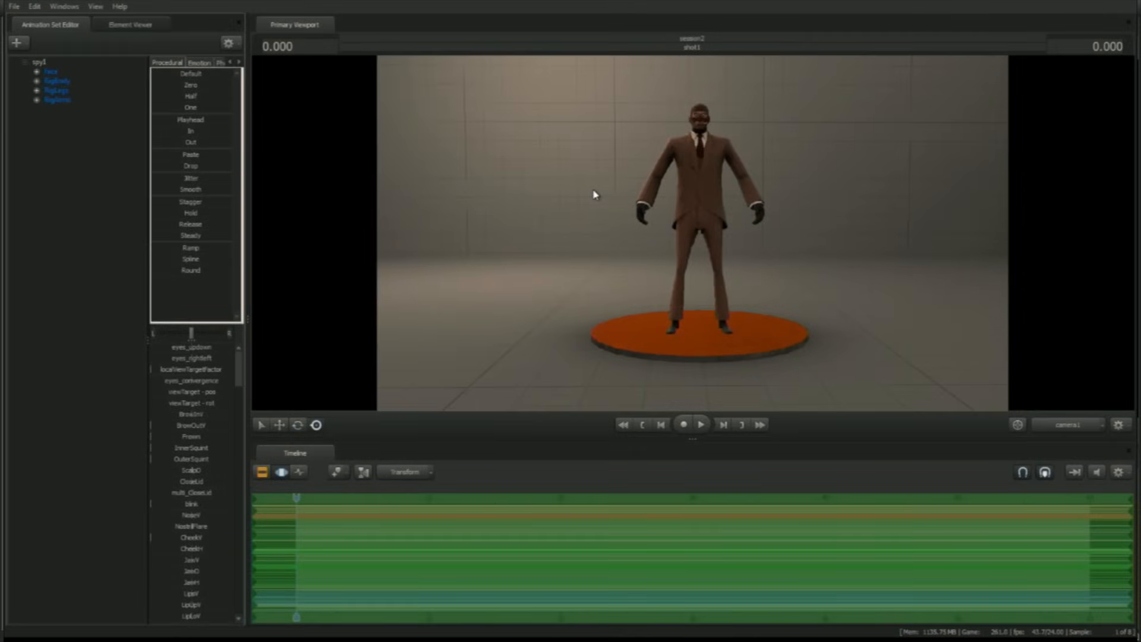
pyautogui.moveTo(407, 128)
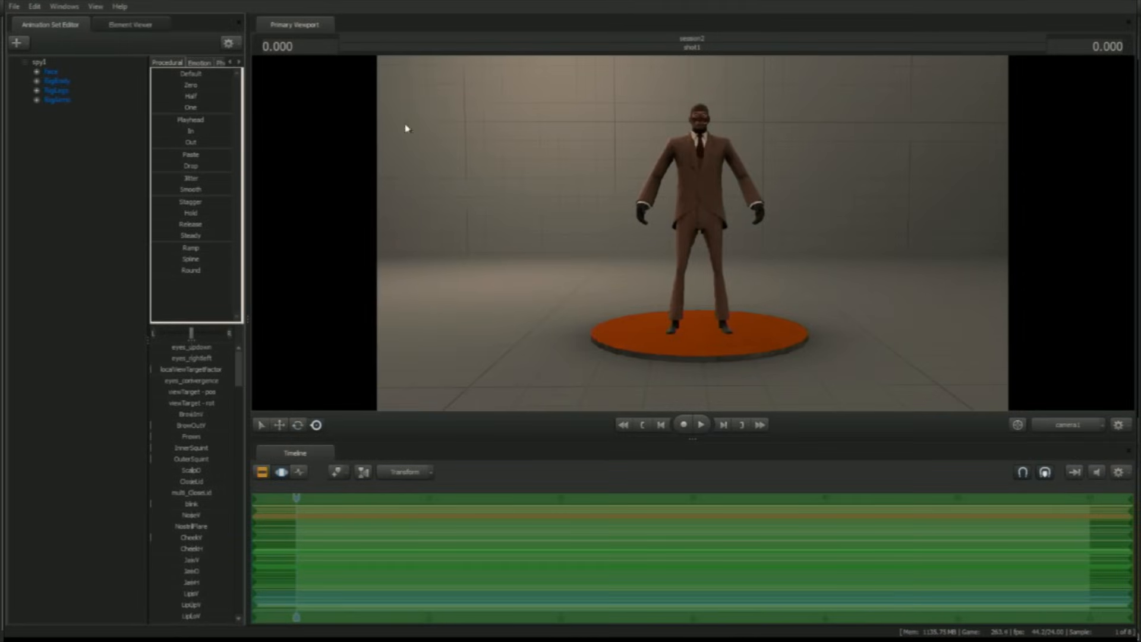
# Add the w_revolver model as a second animation set beside the rigged Spy
pyautogui.click(17, 42)
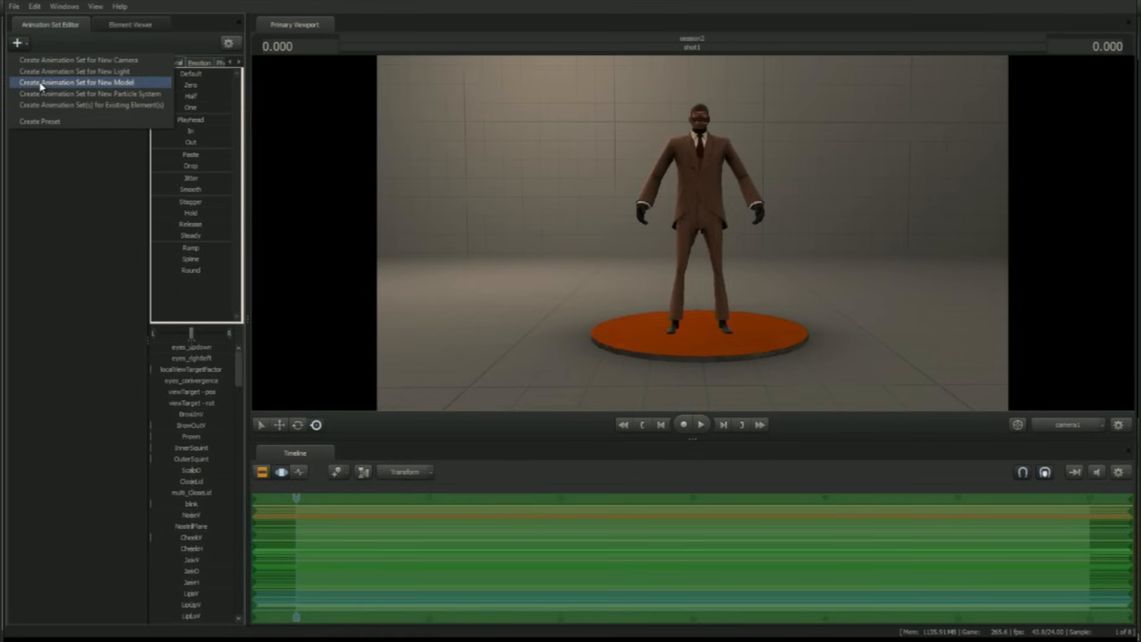
pyautogui.click(86, 82)
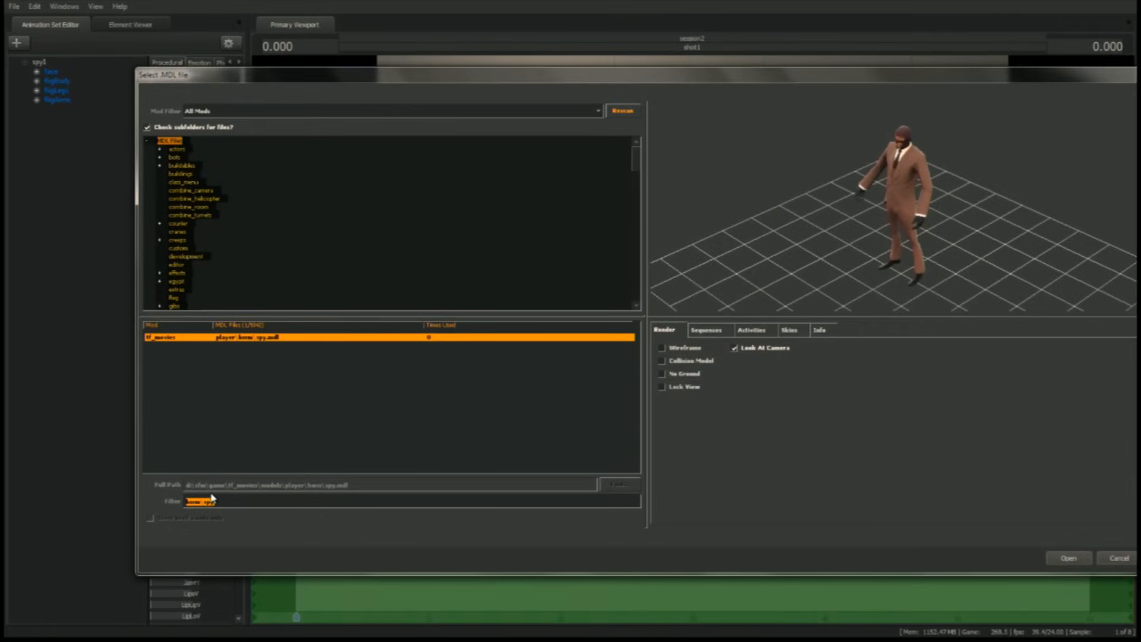
pyautogui.write('w_revolver')
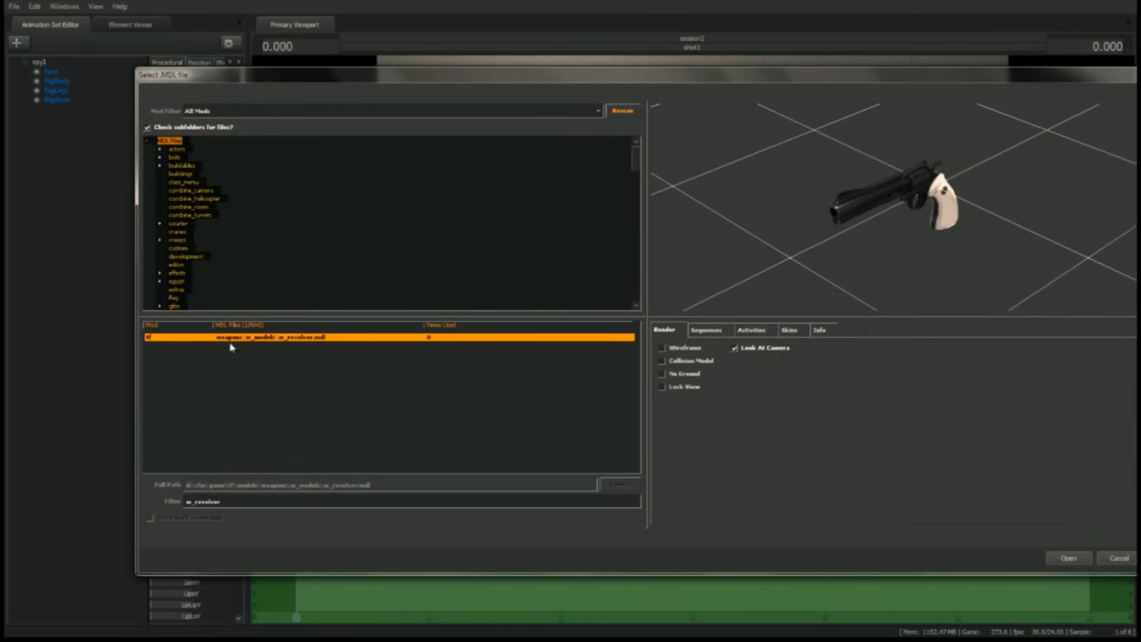
pyautogui.click(1068, 557)
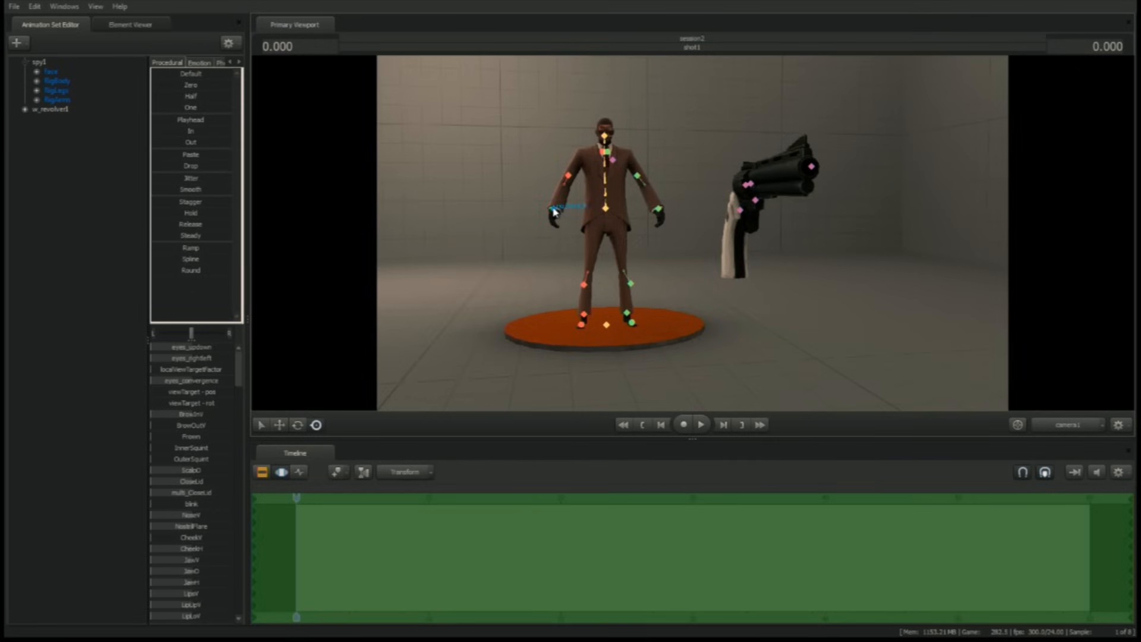
# Expand RigArms > RightArm and the revolver's Body group to reveal rig_hand_R and rootTransform
pyautogui.click(551, 211)
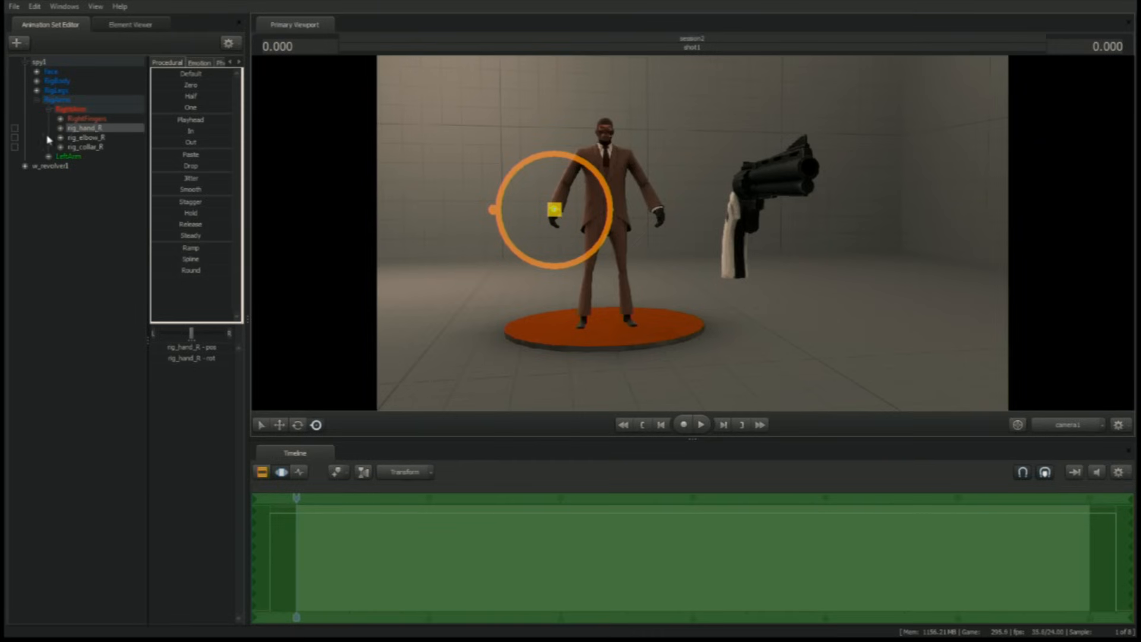
pyautogui.click(25, 165)
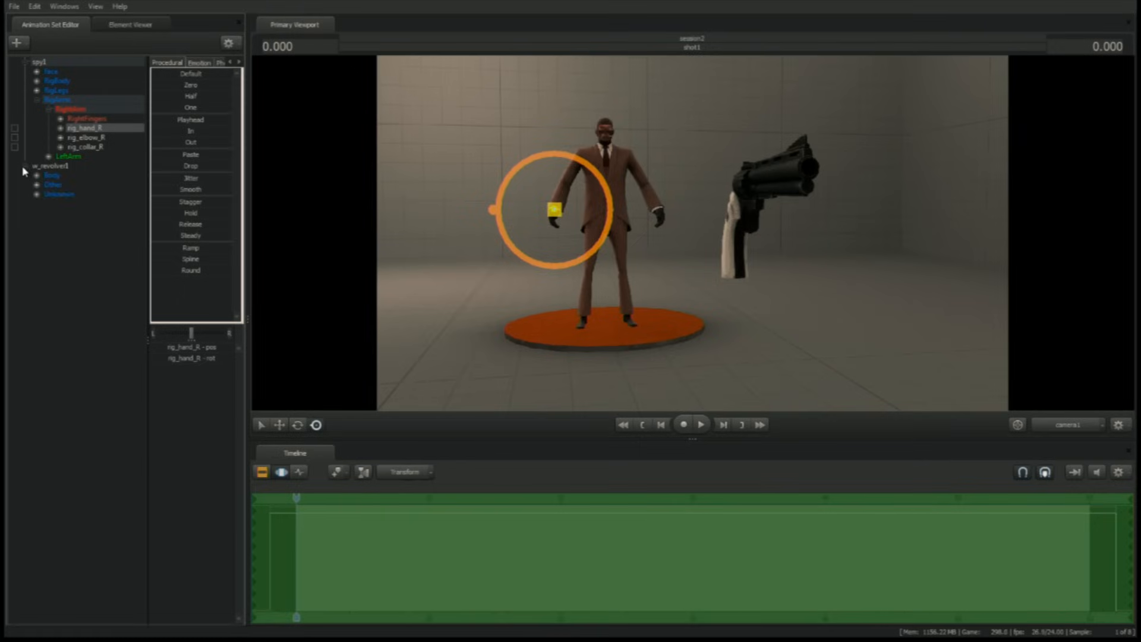
pyautogui.moveTo(34, 179)
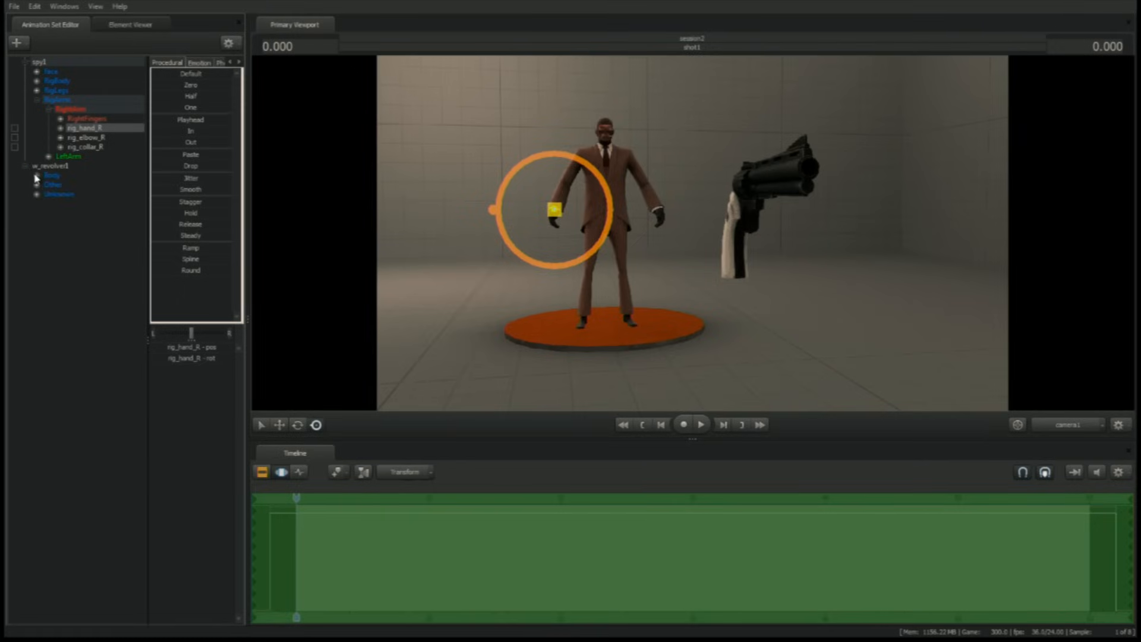
pyautogui.click(36, 174)
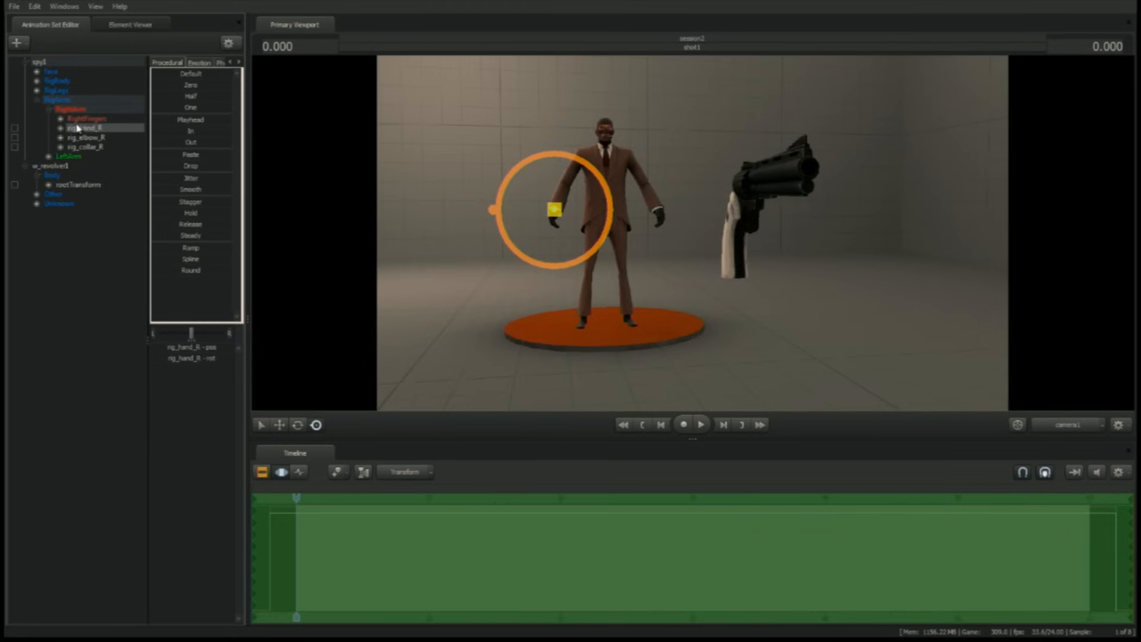
pyautogui.moveTo(80, 129)
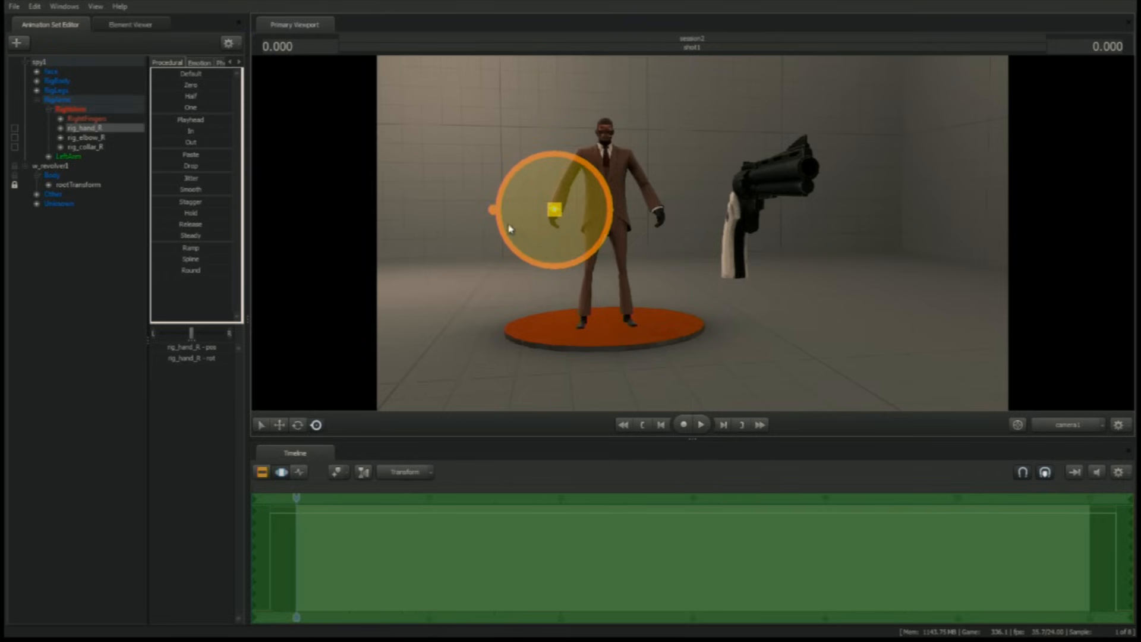
# Move the revolver's rootTransform into the Spy's right hand and check alignment from the side
pyautogui.click(77, 184)
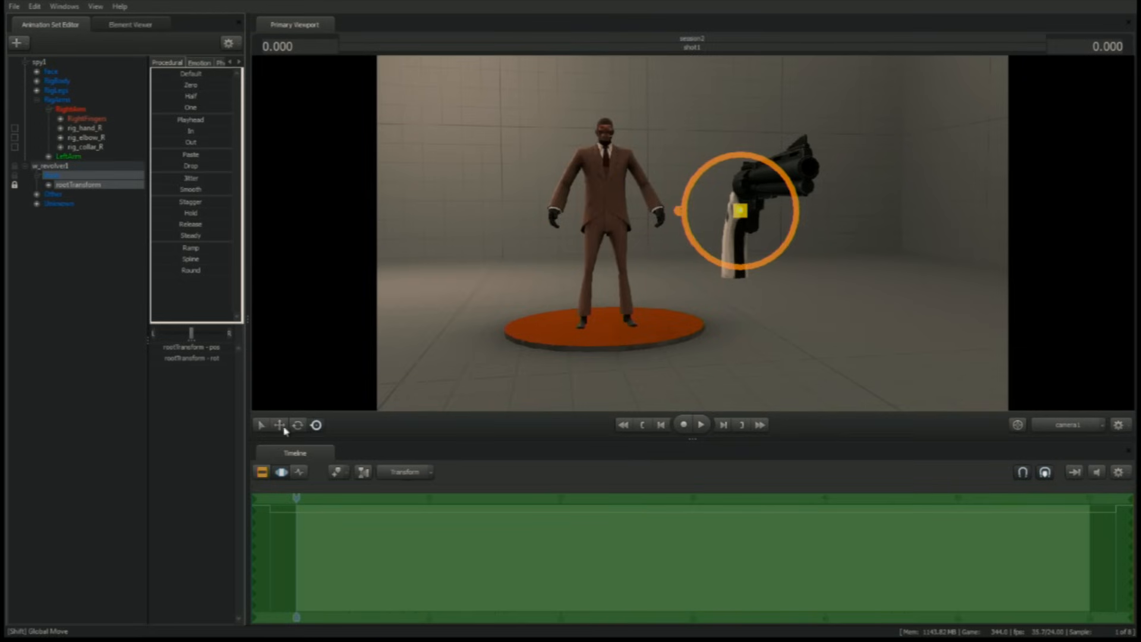
pyautogui.click(278, 425)
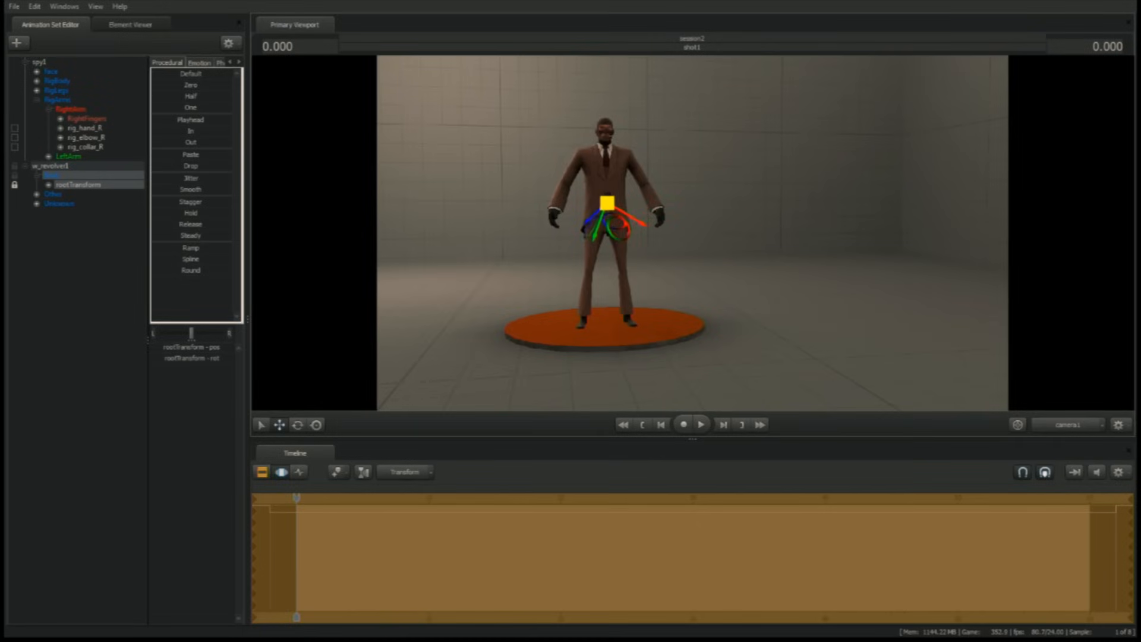
pyautogui.moveTo(604, 203); pyautogui.dragTo(549, 211)
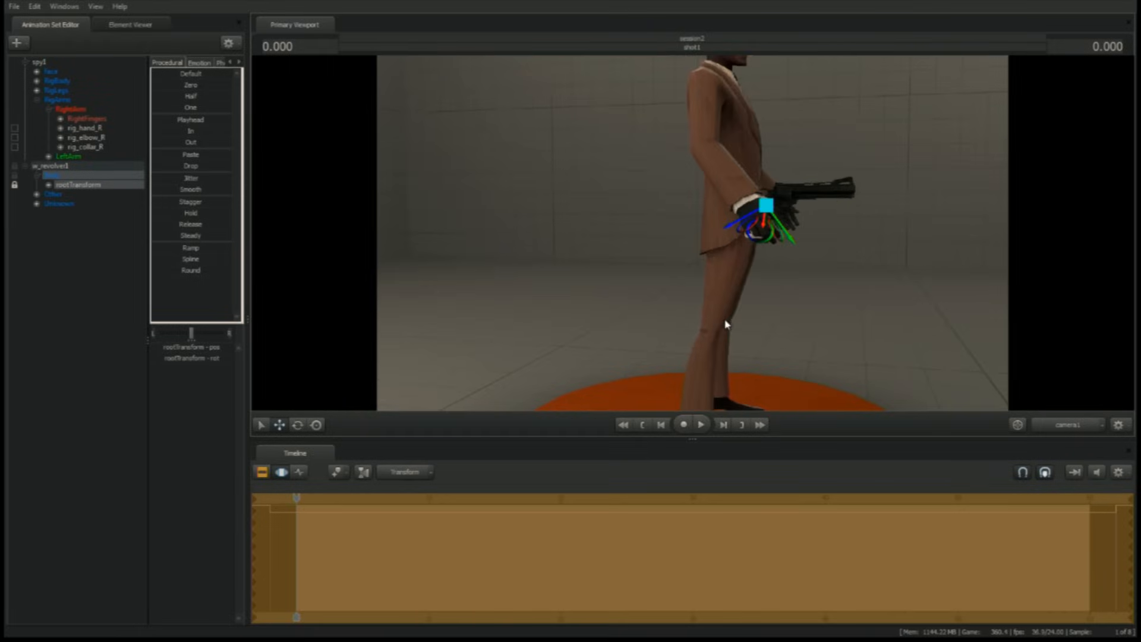
pyautogui.click(297, 424)
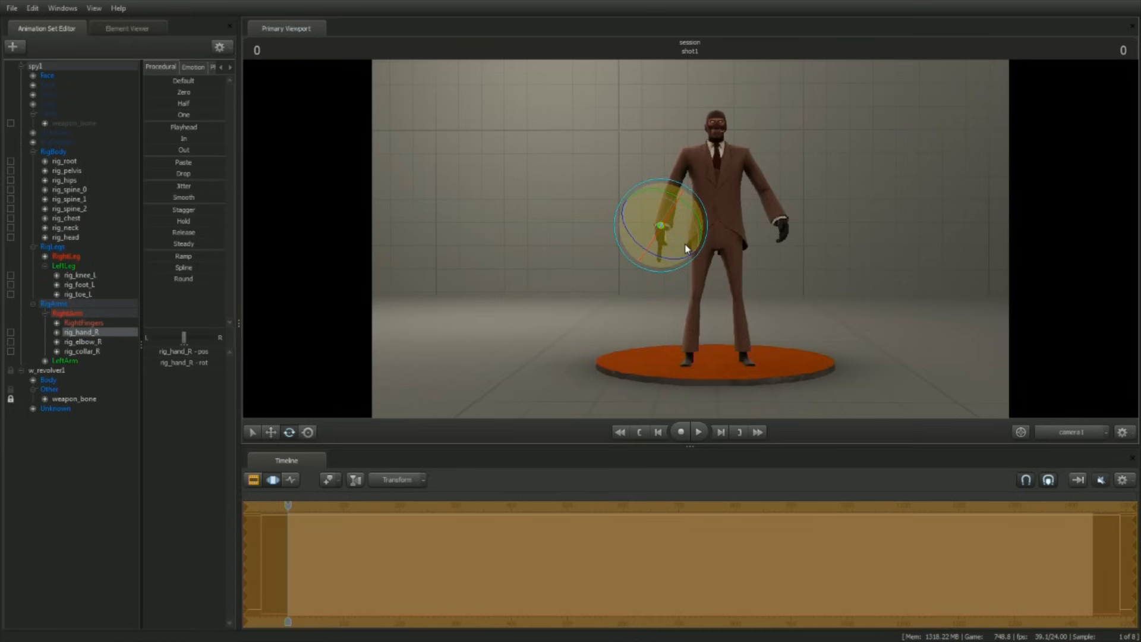
# Multi-select rig_hand_R, rig_hand_L, rig_foot_R, rig_foot_L and rig_pelvis for posing
pyautogui.press('ctrl')
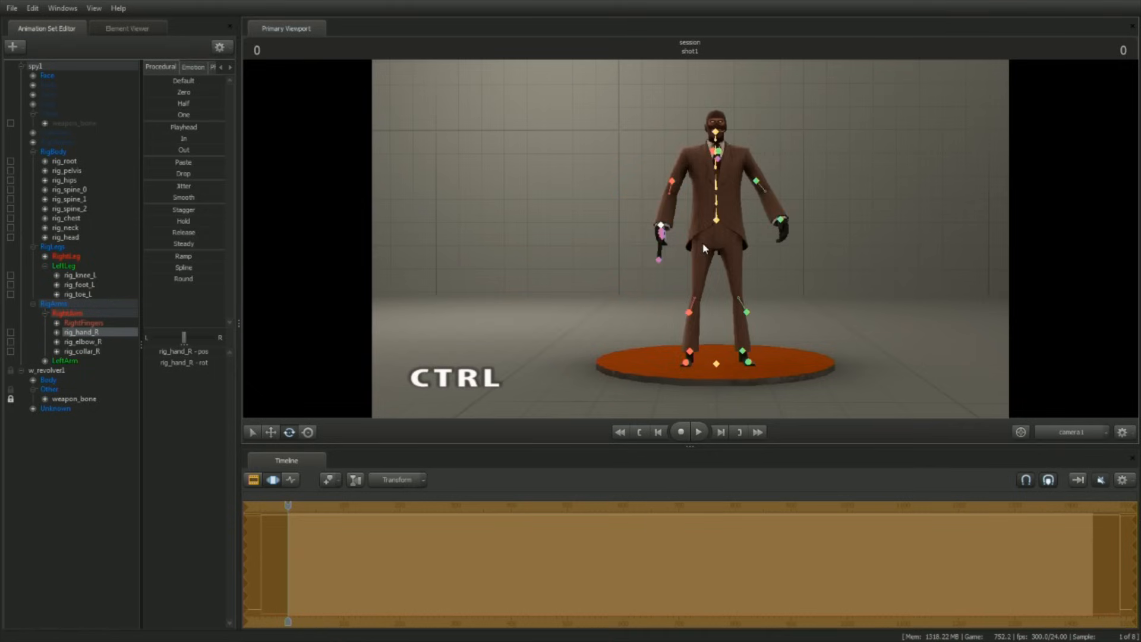
pyautogui.press('shift')
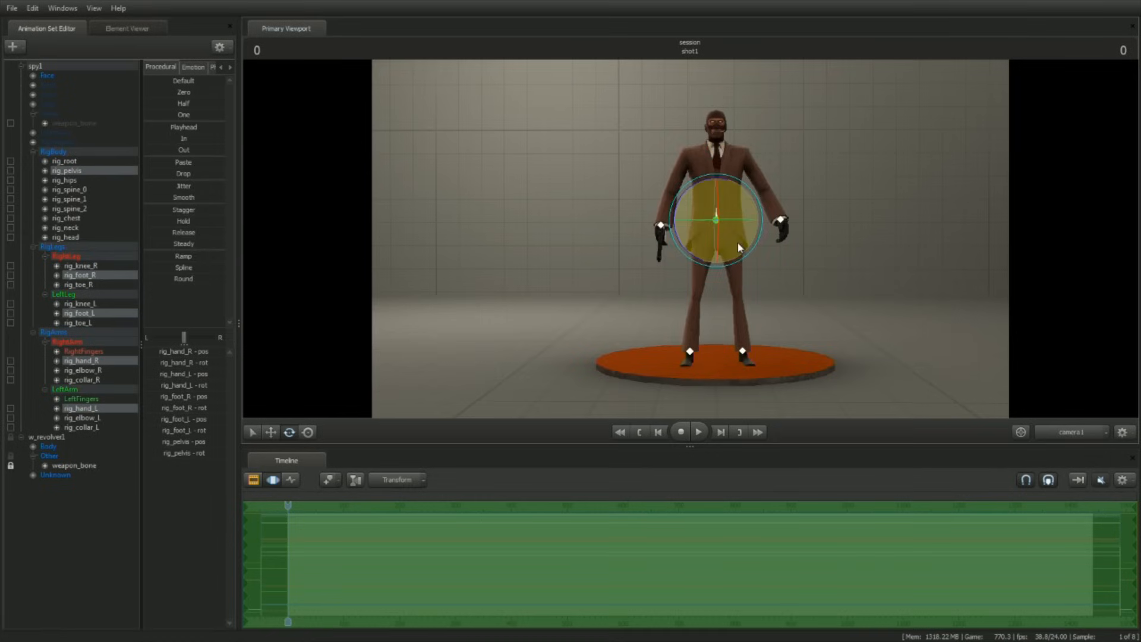
pyautogui.moveTo(725, 243)
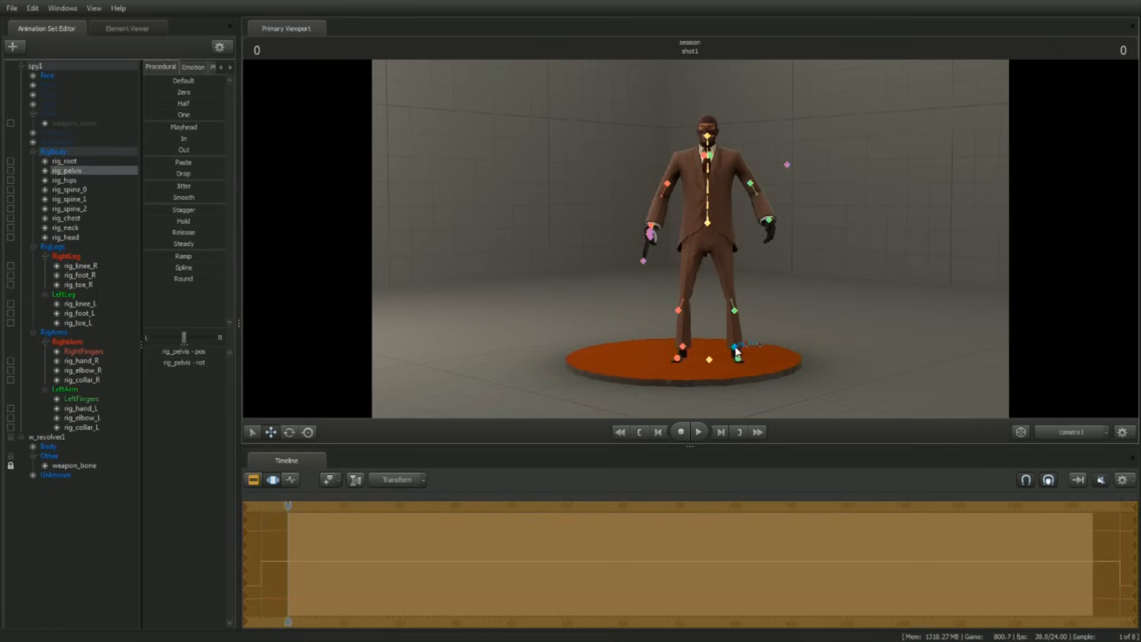
# Move rig_foot_R and rig_foot_L outward into a wider crouched stance
pyautogui.click(79, 275)
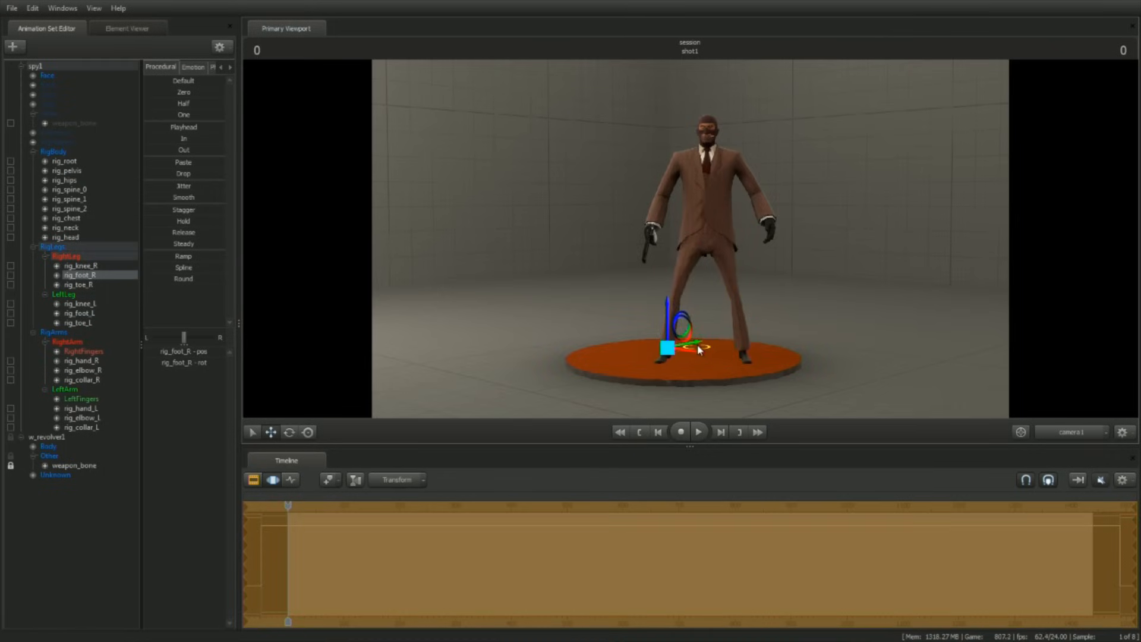
pyautogui.click(80, 312)
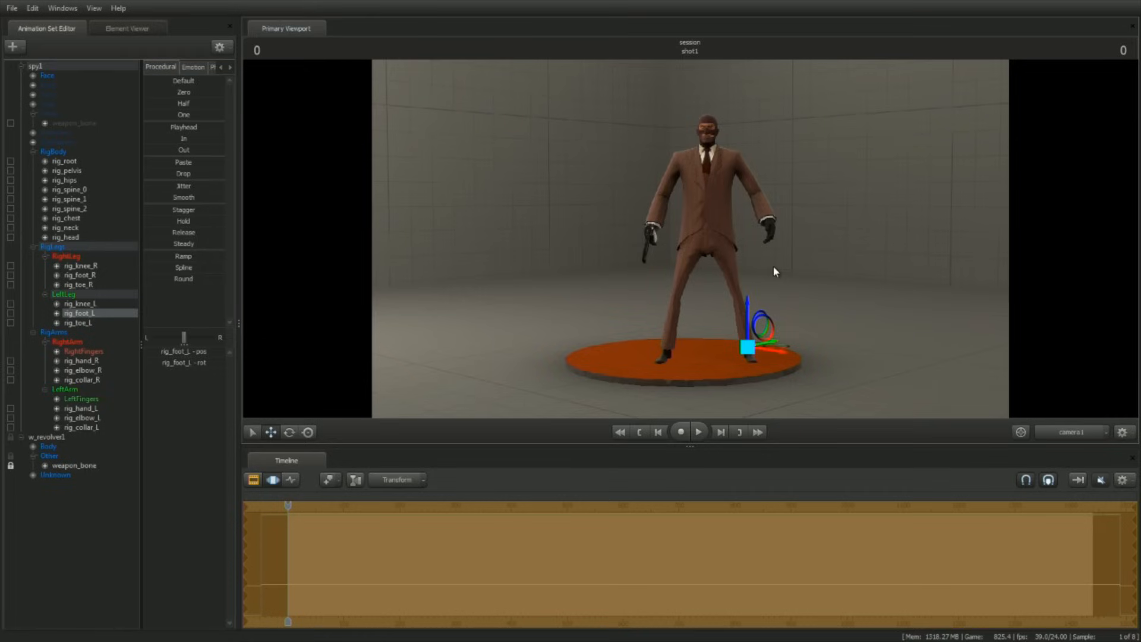
# Move rig_pelvis, then rotate rig_spine_2 and rig_collar_R so the torso leans back
pyautogui.click(67, 170)
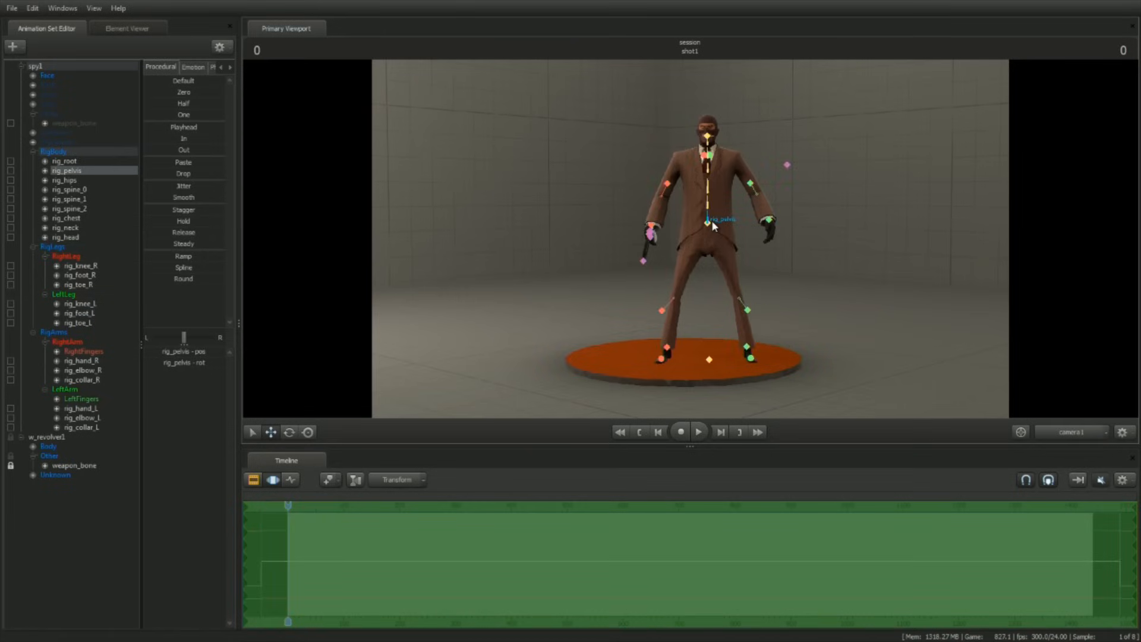
pyautogui.press('alt')
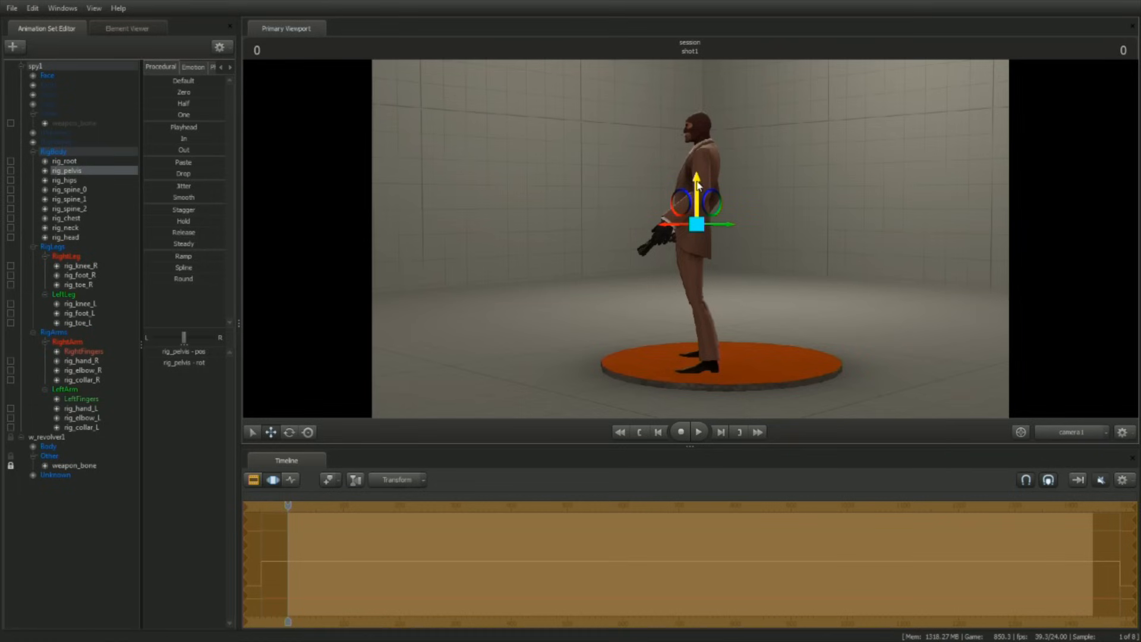
pyautogui.click(69, 208)
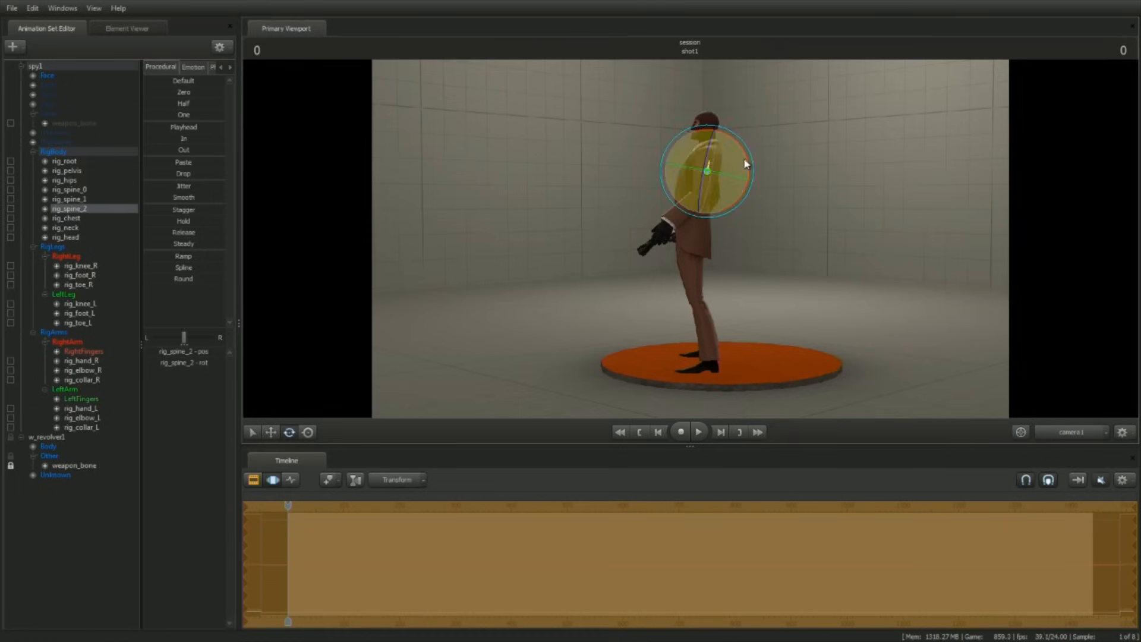
pyautogui.click(69, 199)
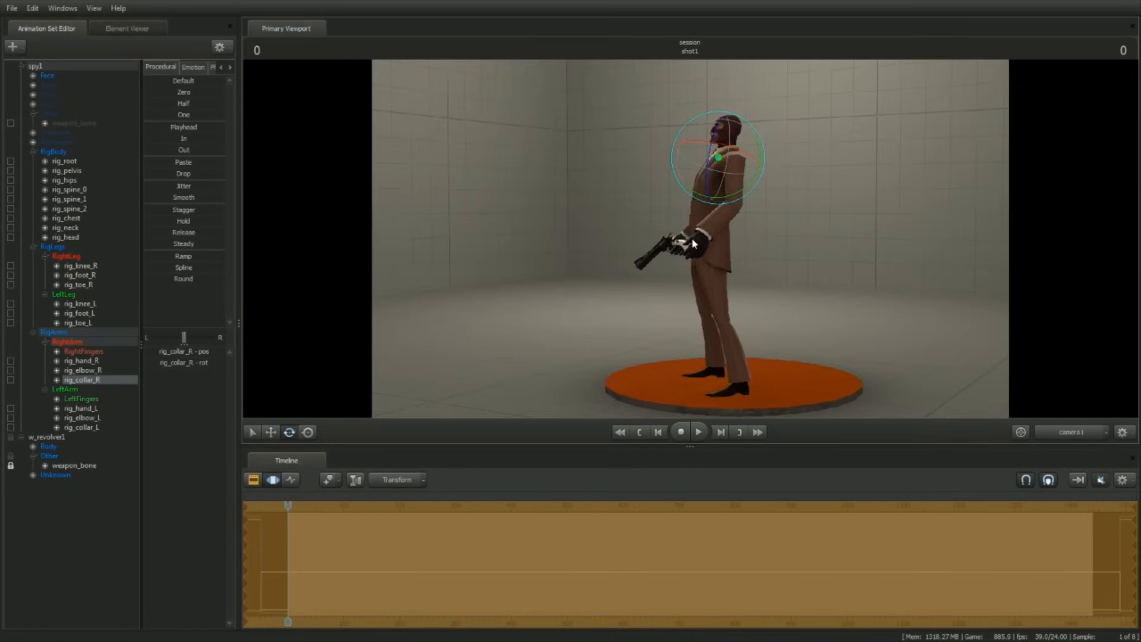
pyautogui.moveTo(706, 247)
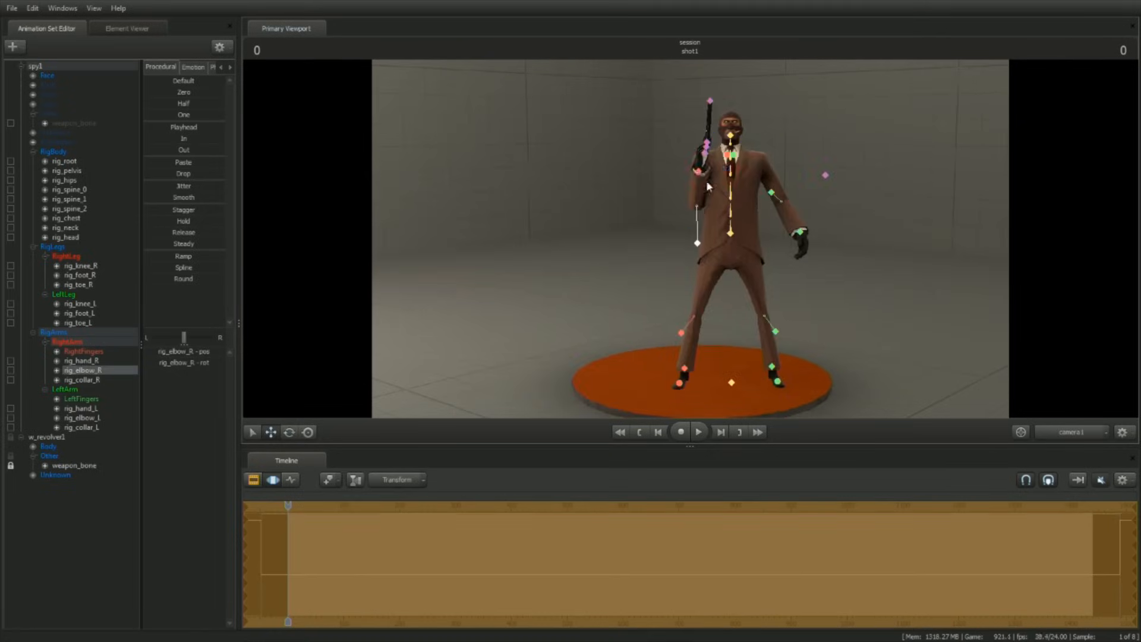
# Move rig_elbow_R so the revolver points upward beside the Spy's head
pyautogui.click(80, 362)
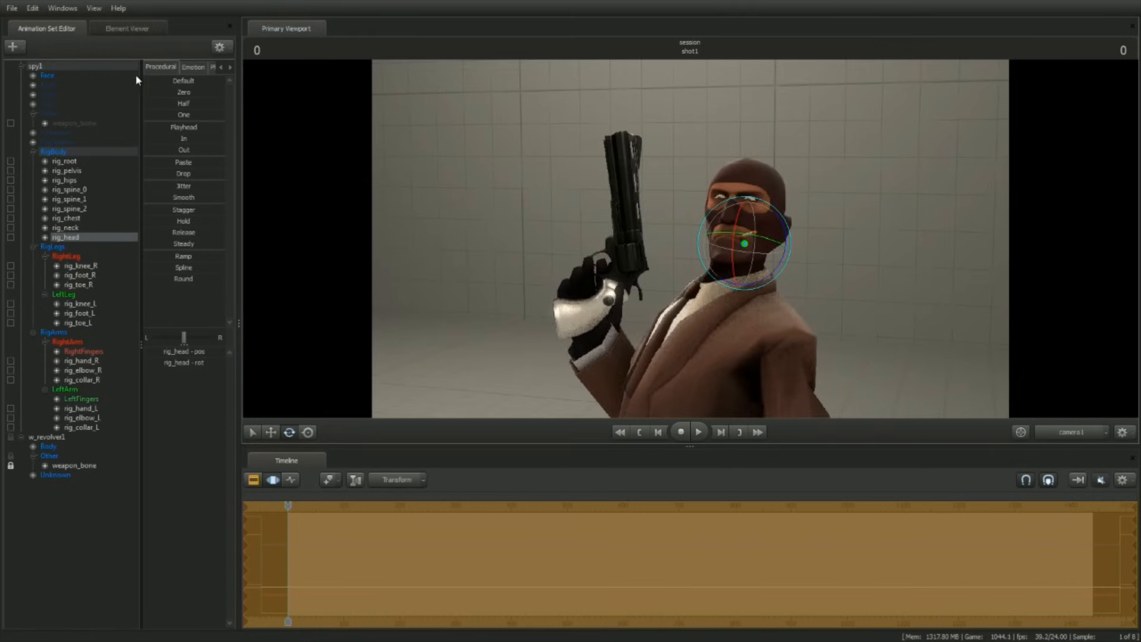
# Select the Face controls and adjust the Emotion squint sliders toward a squinting expression
pyautogui.click(48, 74)
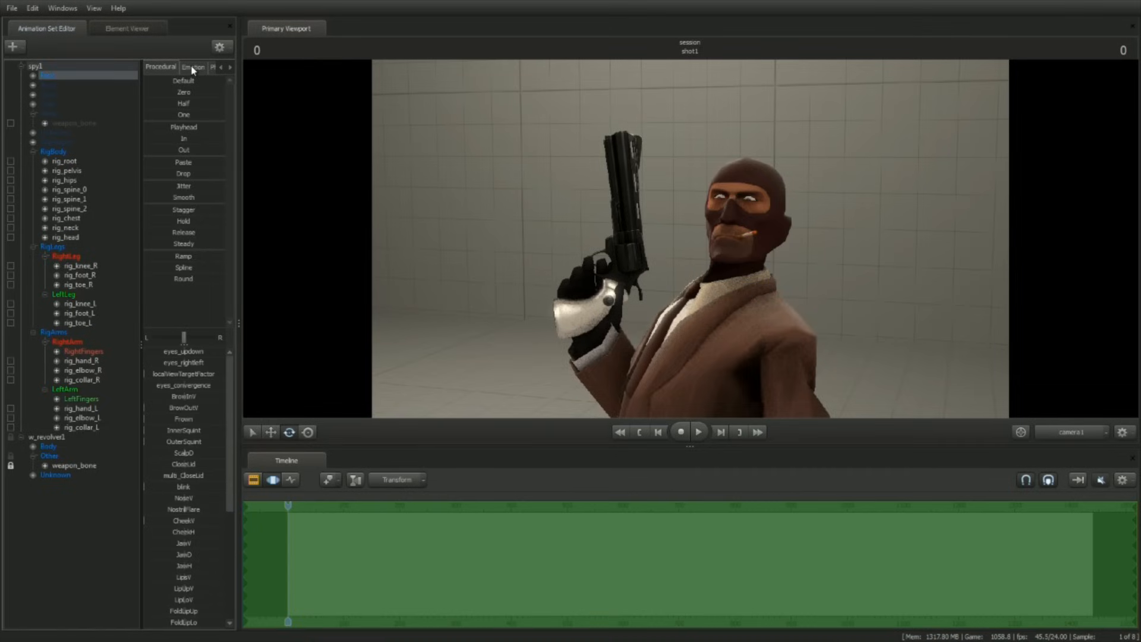
pyautogui.click(193, 67)
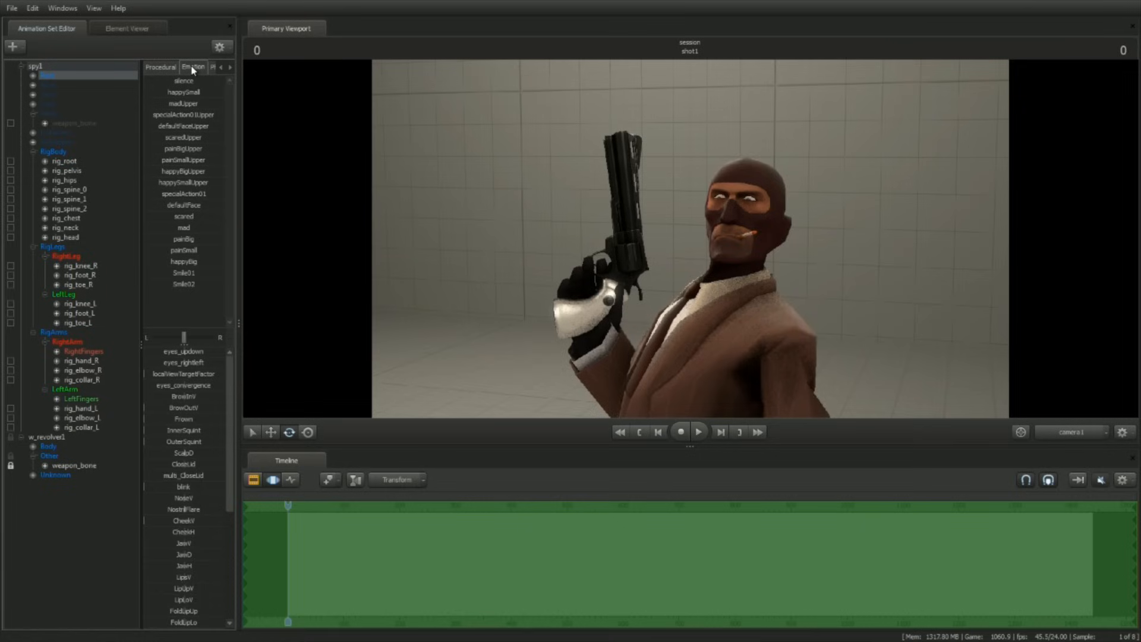
pyautogui.moveTo(188, 205)
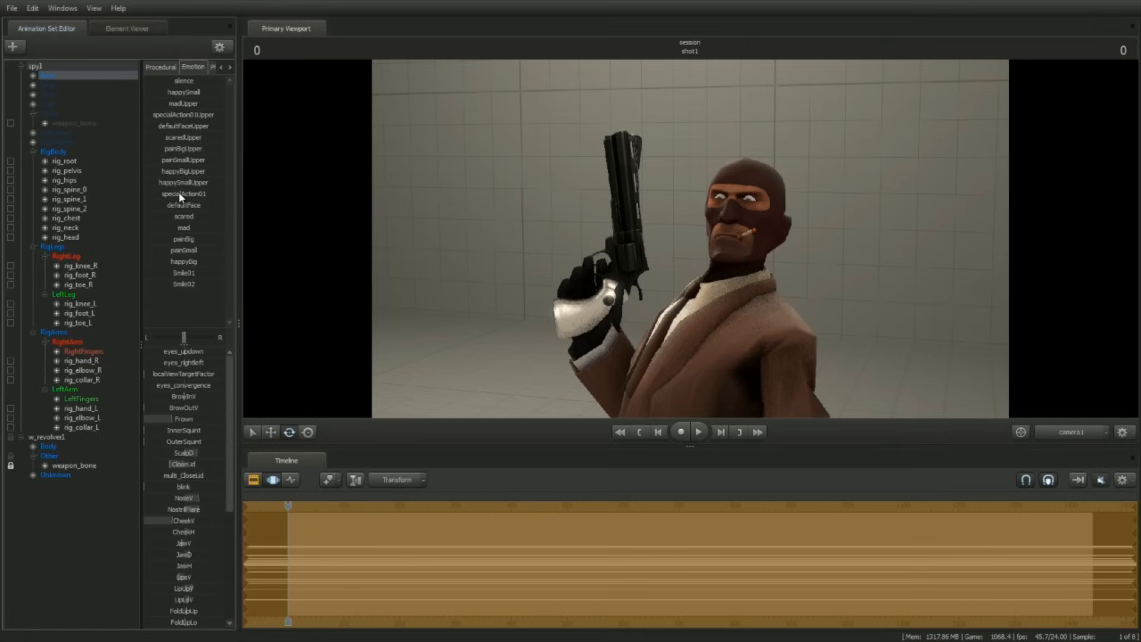
pyautogui.moveTo(171, 193)
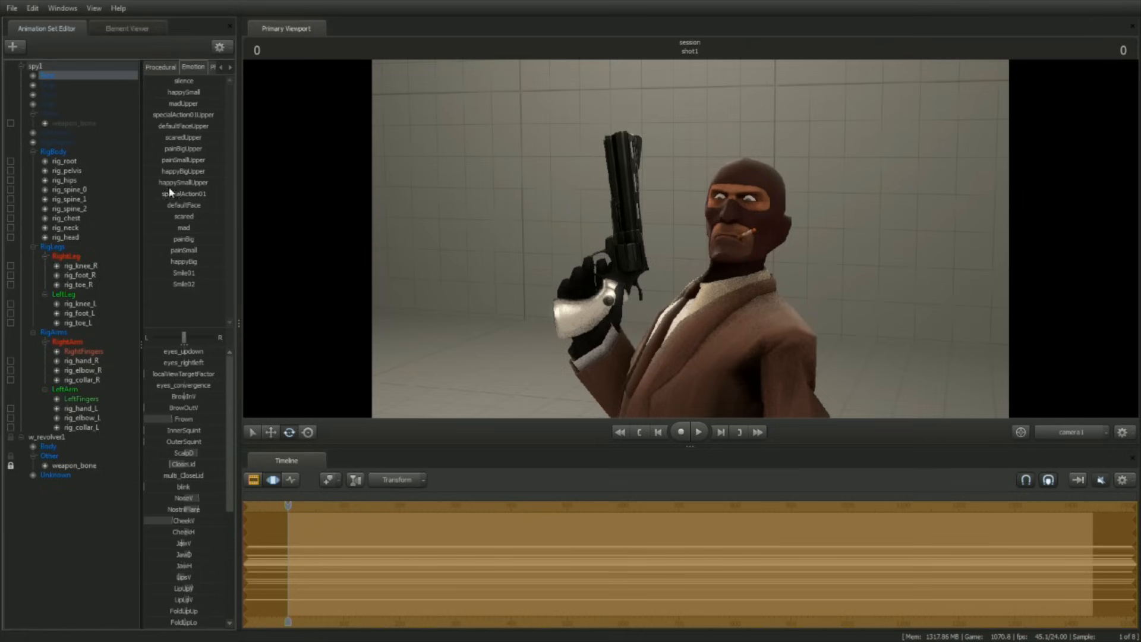
pyautogui.click(46, 76)
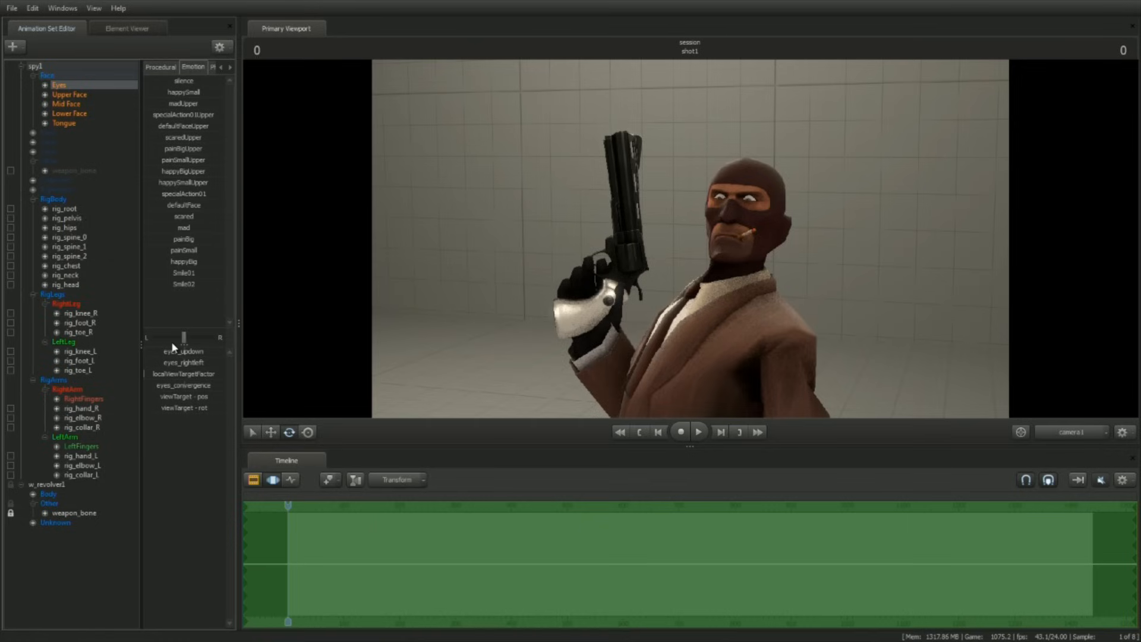
pyautogui.moveTo(182, 363)
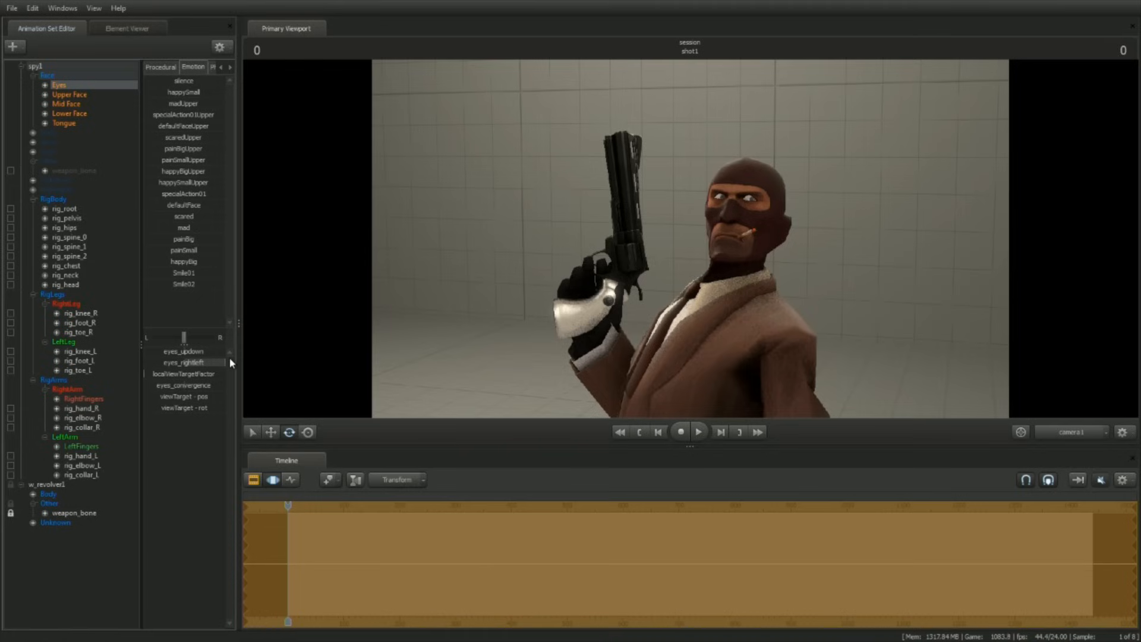
pyautogui.moveTo(491, 323)
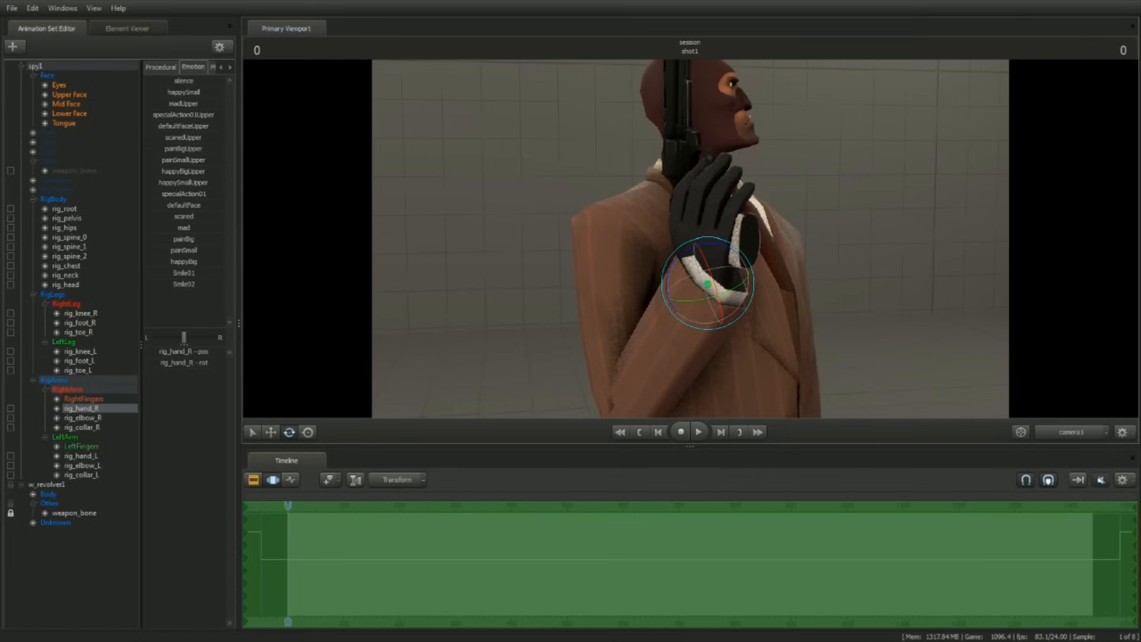
pyautogui.moveTo(632, 238)
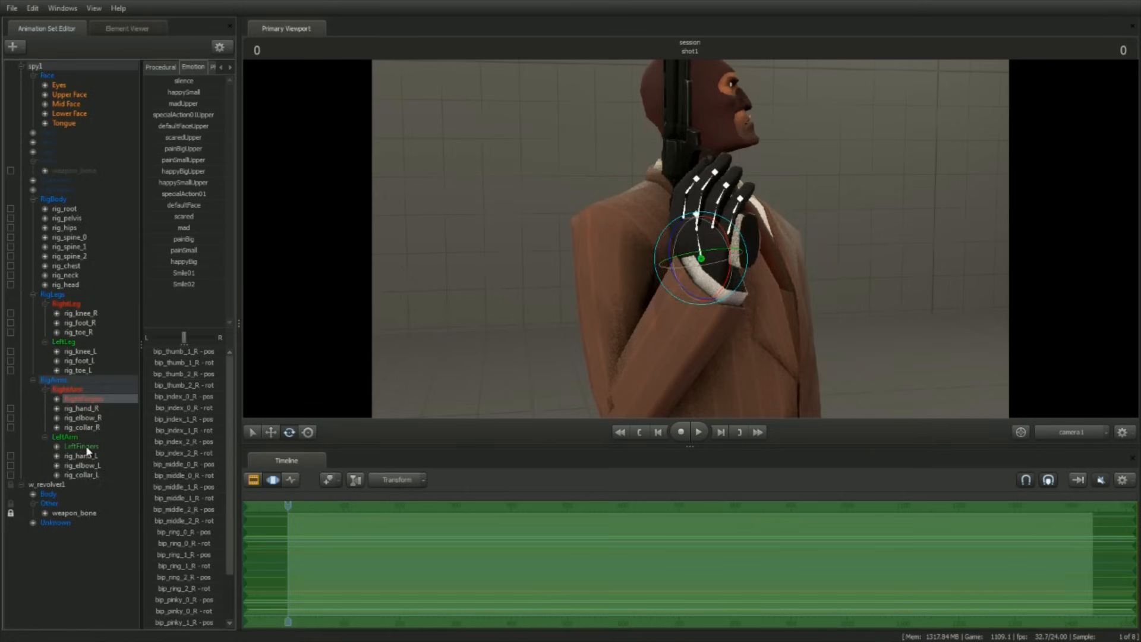
# Expand RightFingers and curl bip_pinky_1_R around the revolver grip
pyautogui.click(81, 446)
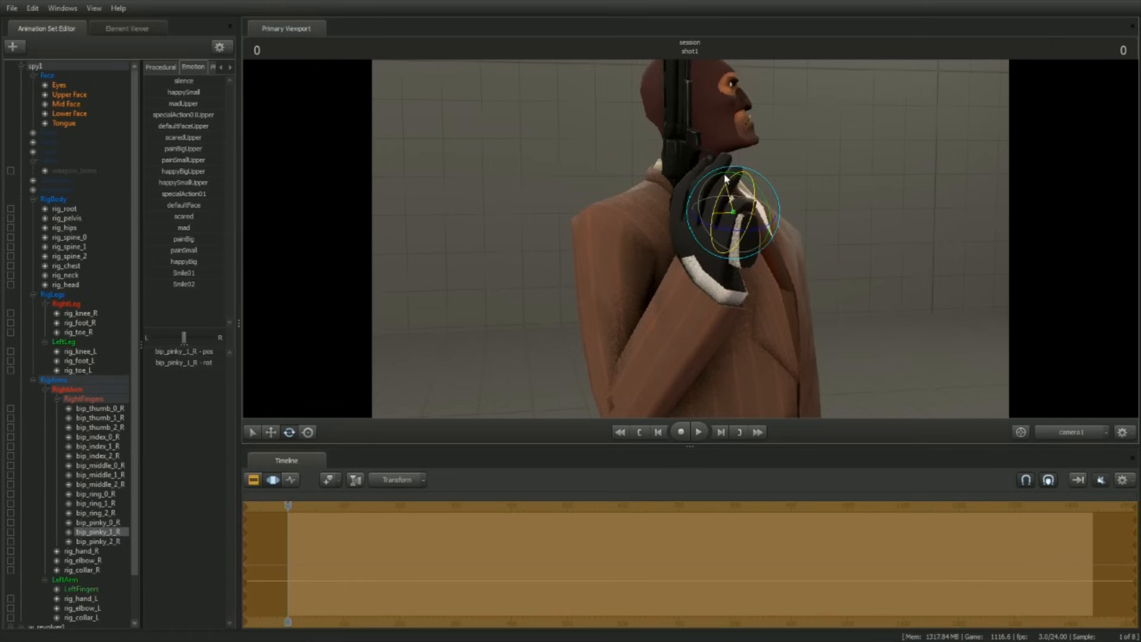
pyautogui.click(99, 475)
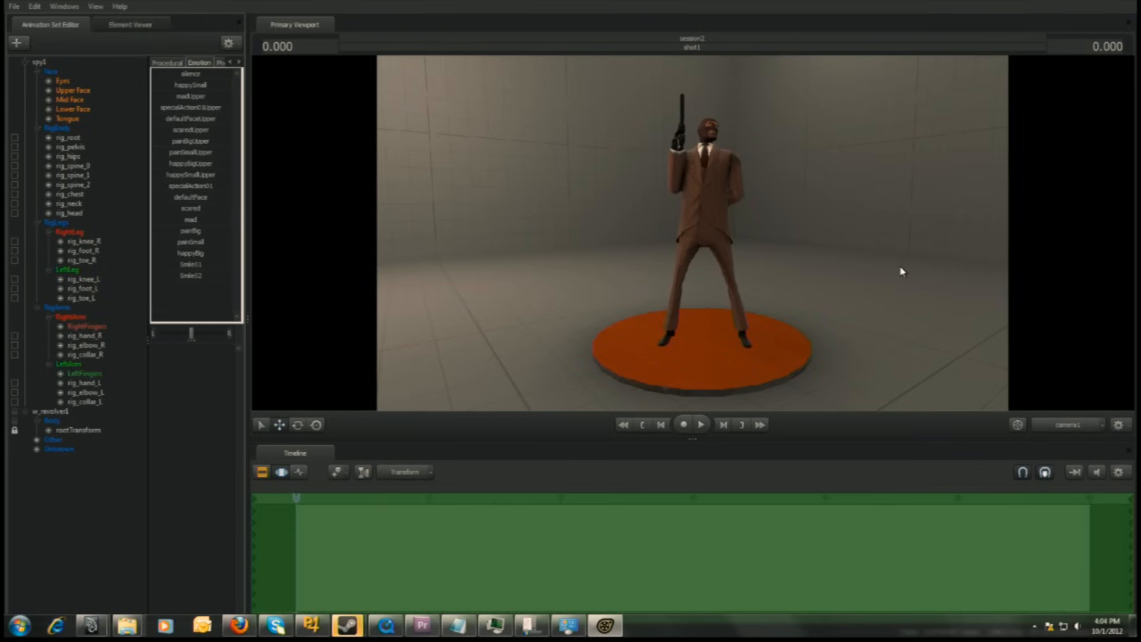
# Rotate rig_spine_0, rig_spine_1 and rig_spine_2 into an arrogant arch, then select rig_elbow_R
pyautogui.click(73, 335)
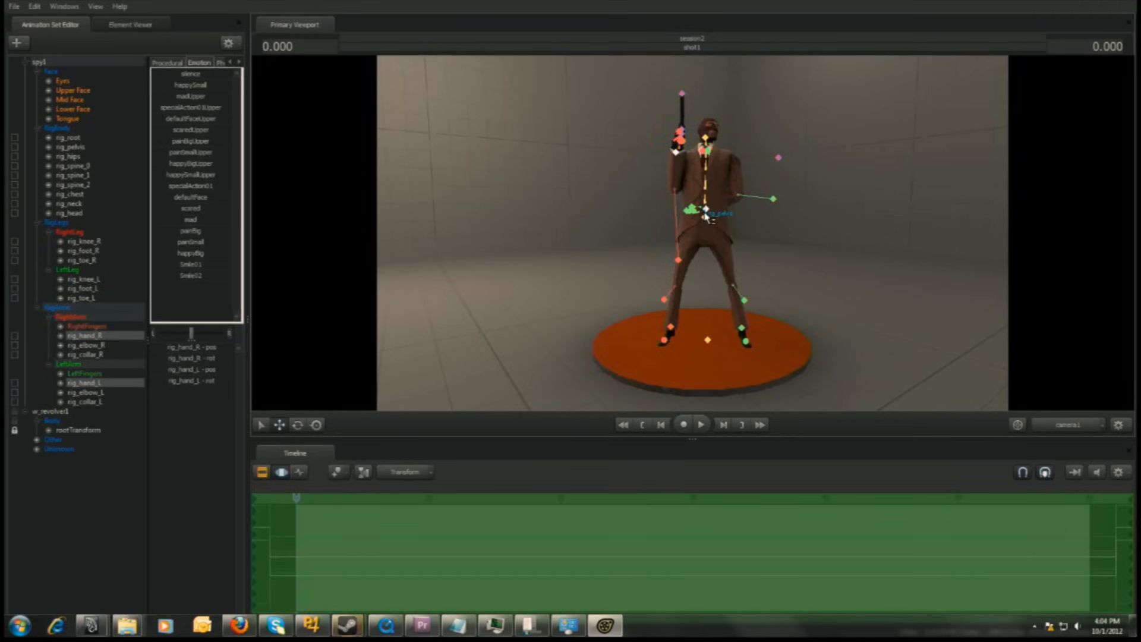
pyautogui.click(70, 146)
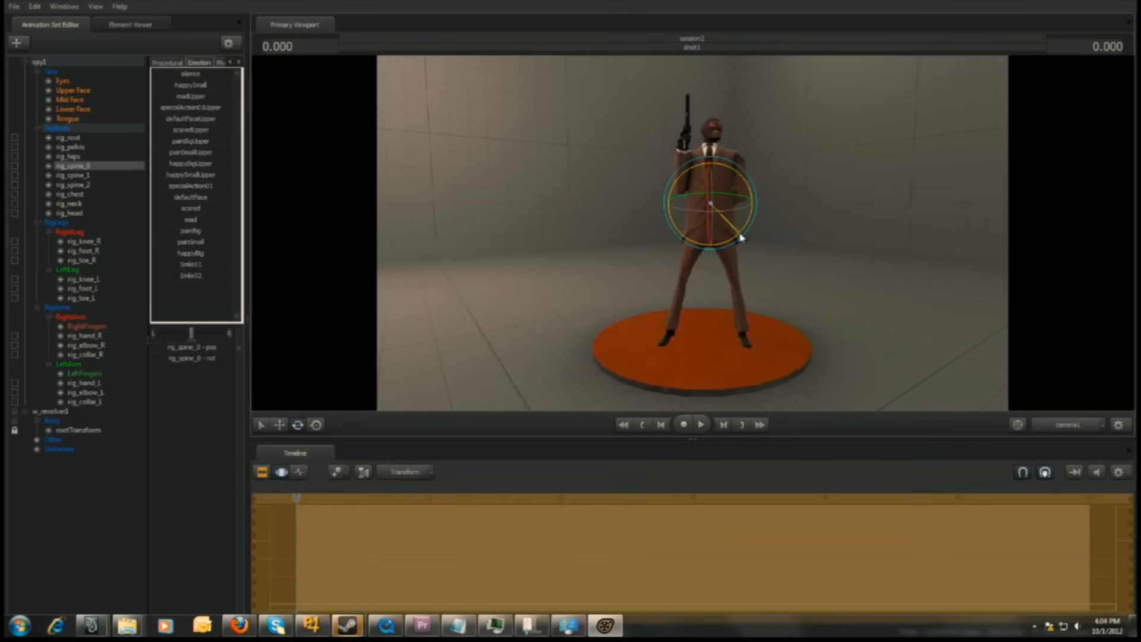
pyautogui.click(73, 175)
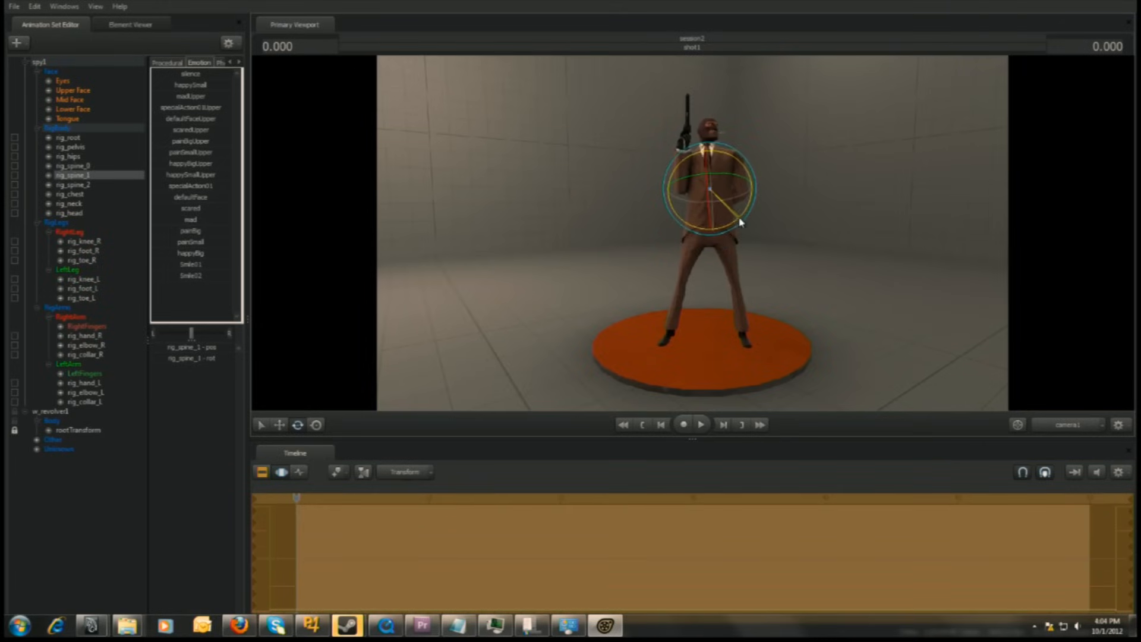
pyautogui.click(72, 184)
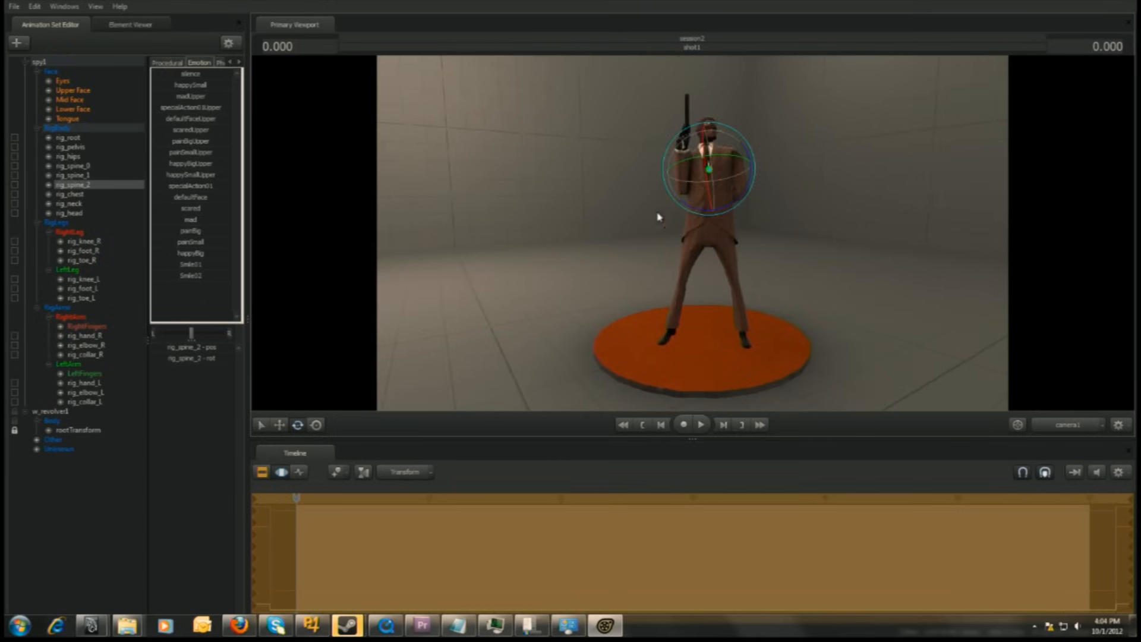
pyautogui.click(85, 335)
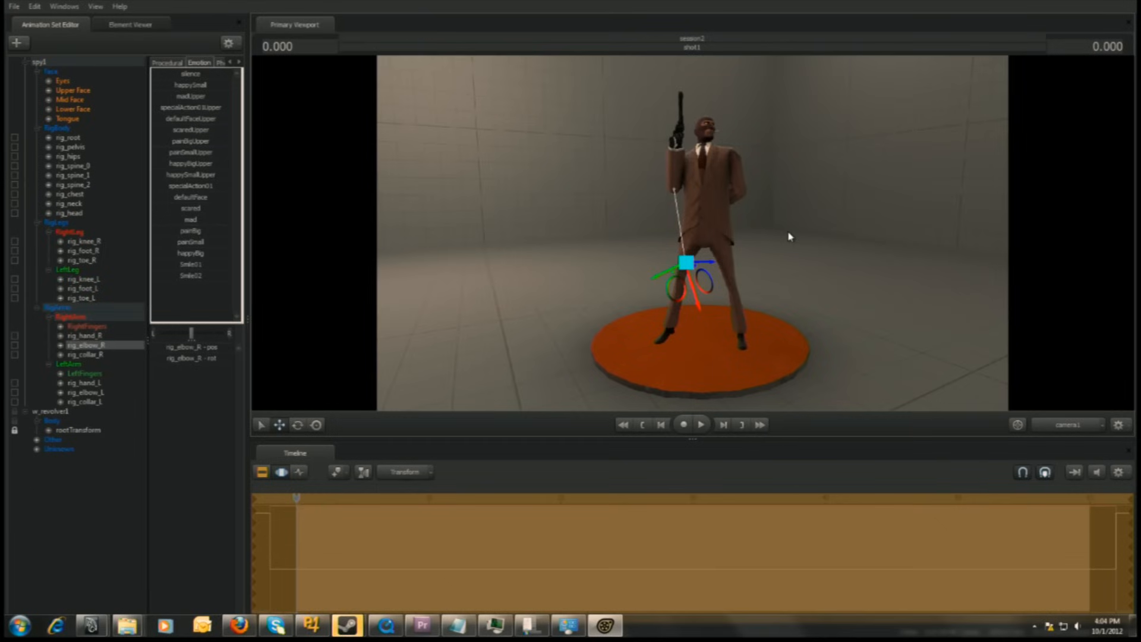
# Tweak the arm pose, then play back shot2 of the Spy holding his revolver
pyautogui.click(70, 147)
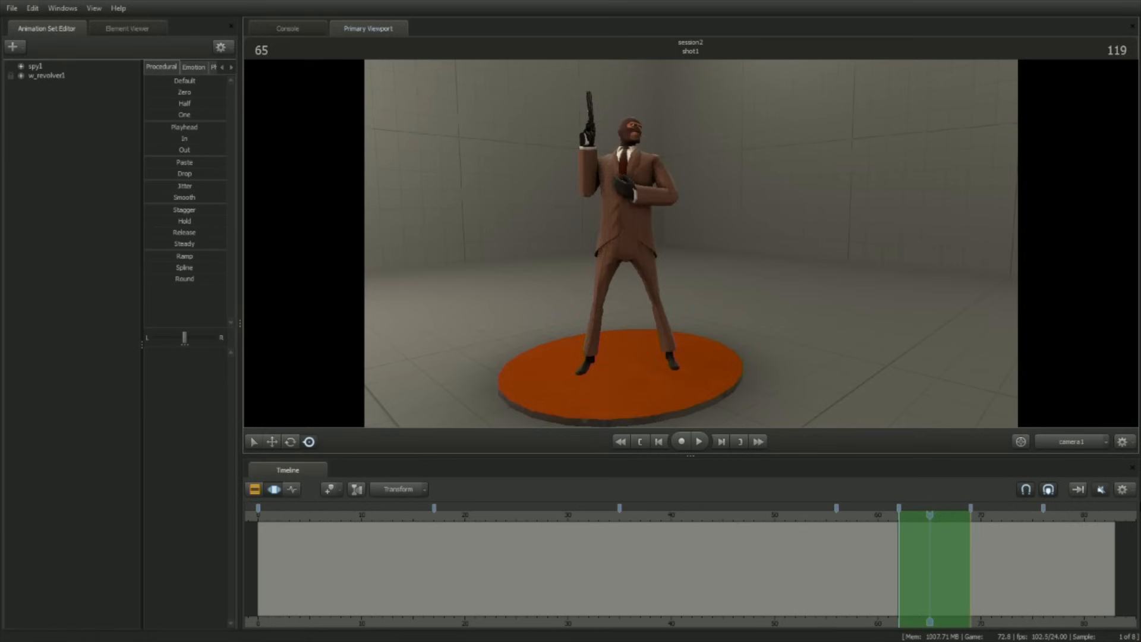
pyautogui.click(698, 441)
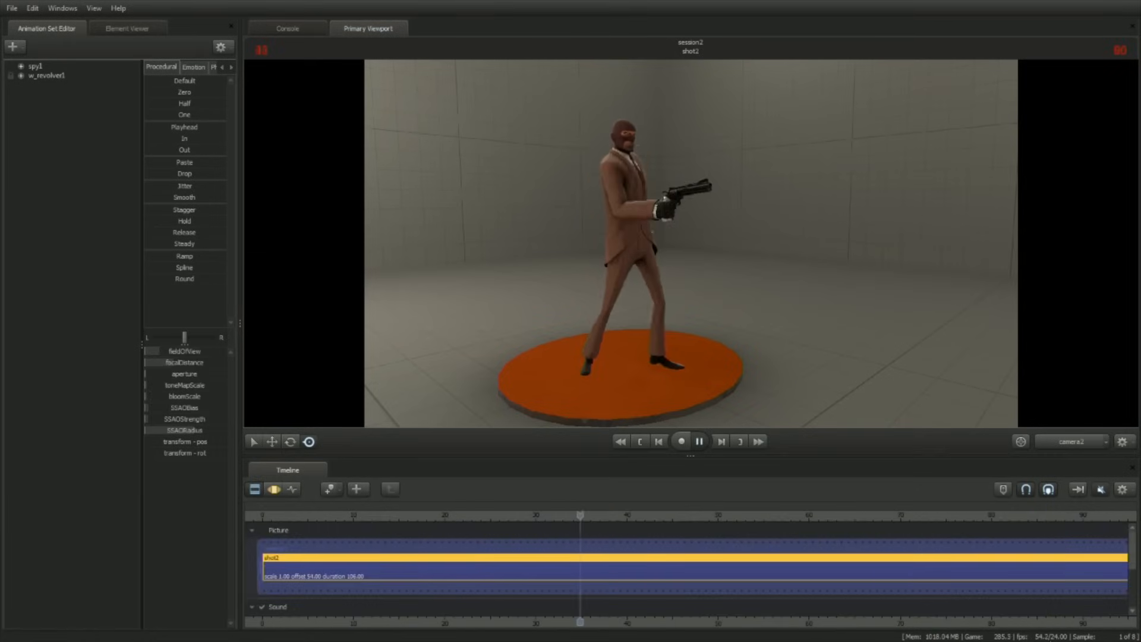